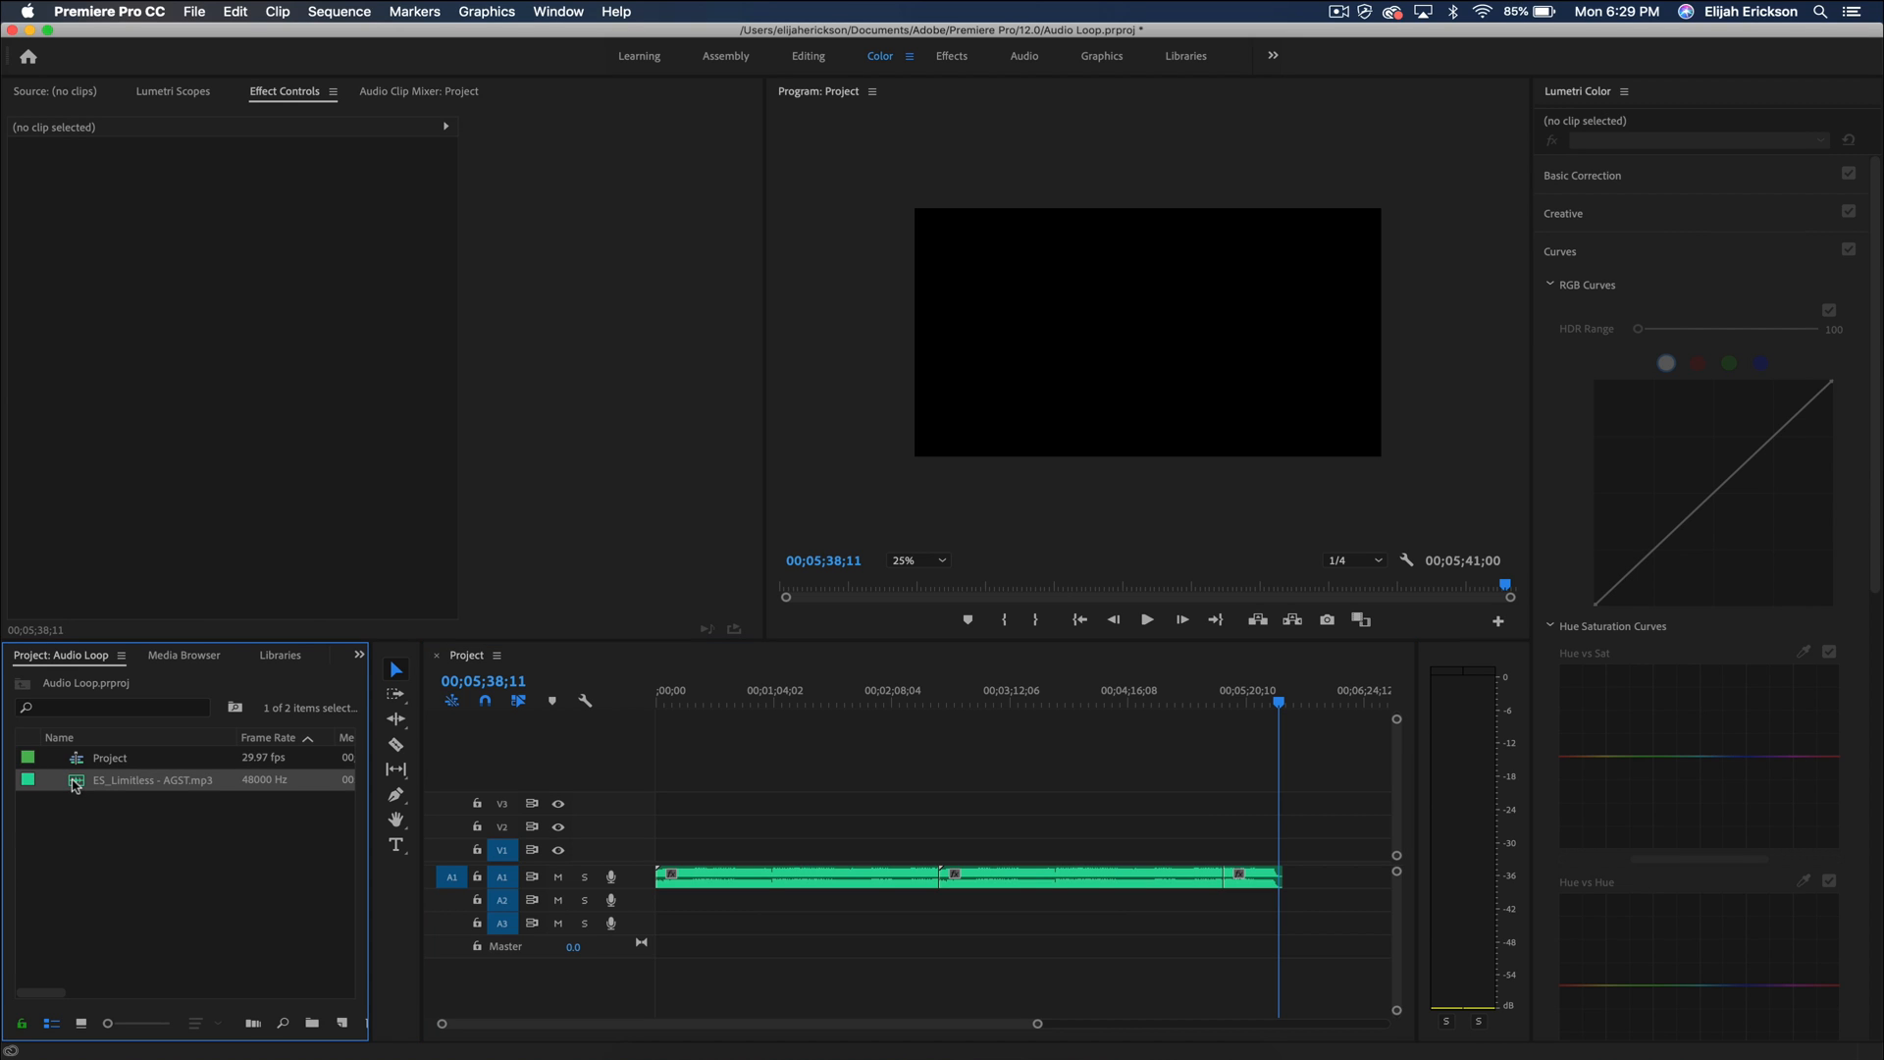
Send the ES_Limitless mp3 clip from the Project panel to Adobe Audition
{"action": "left_click", "coordinate": [235, 11]}
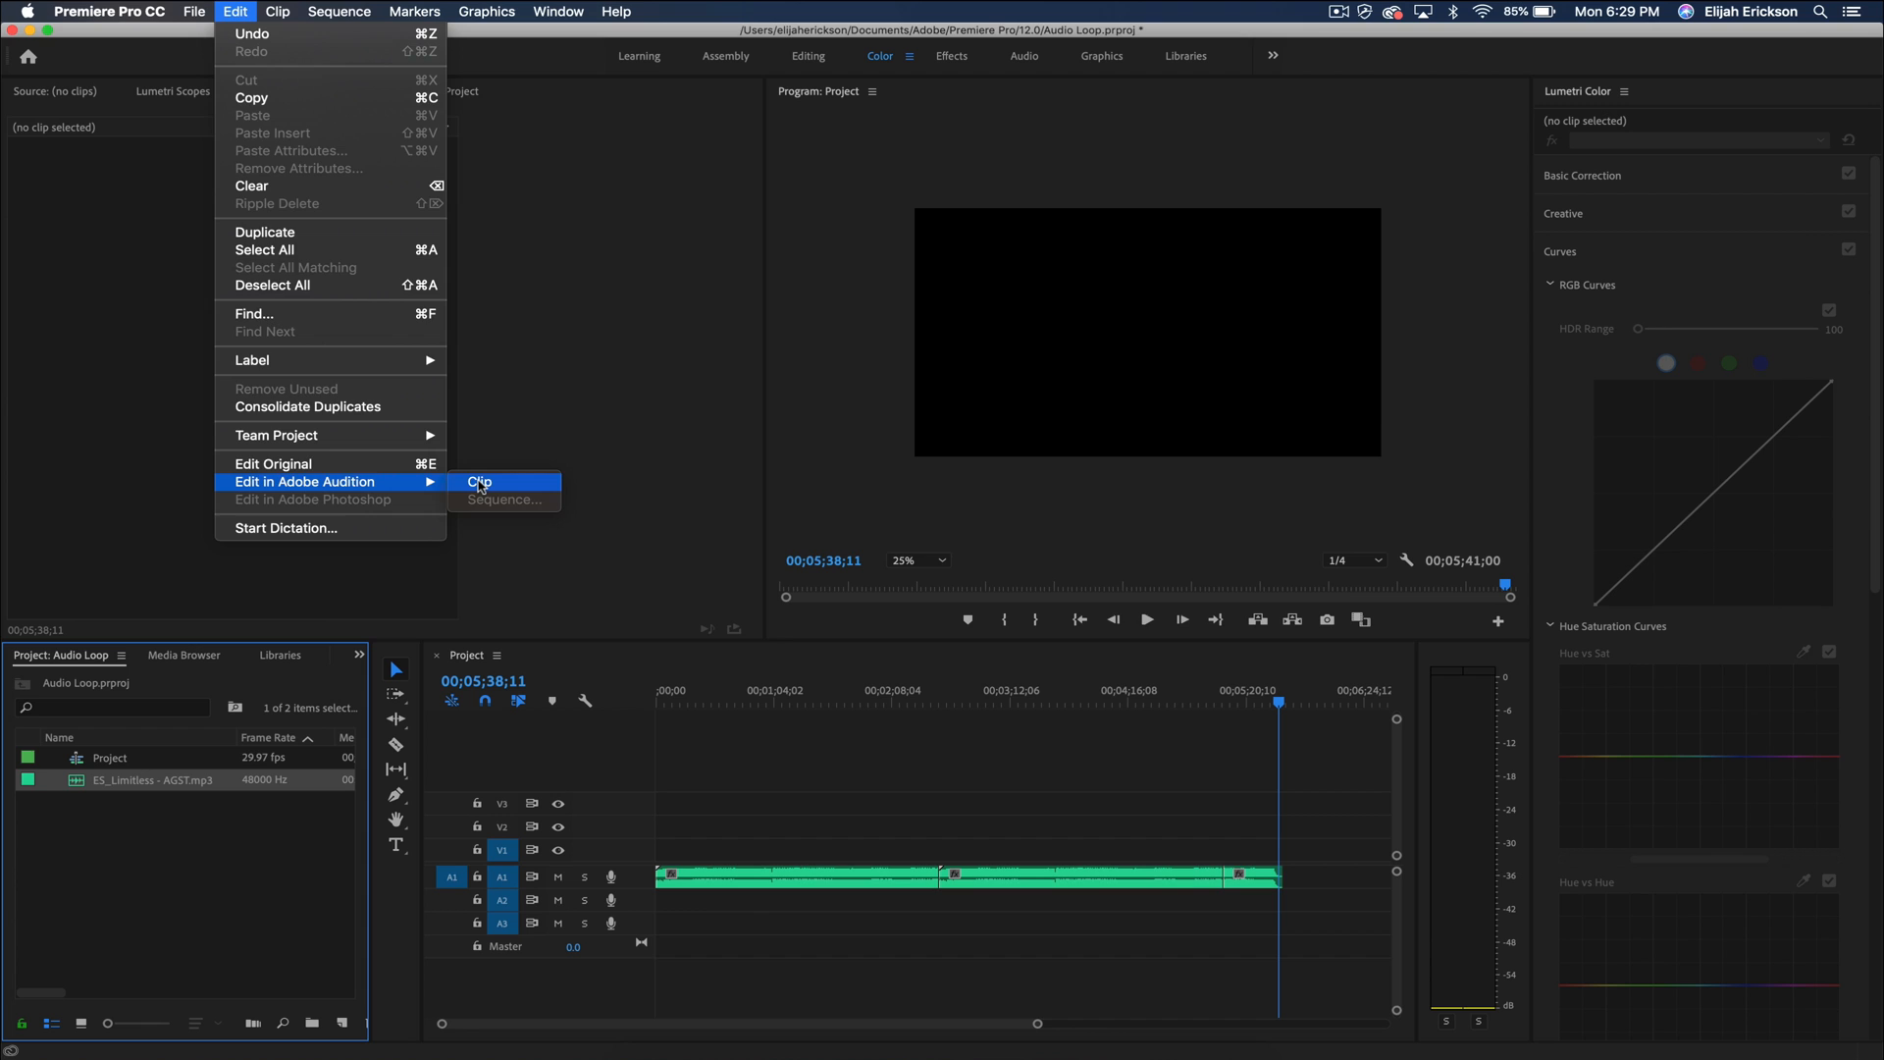
{"action": "left_click", "coordinate": [477, 482]}
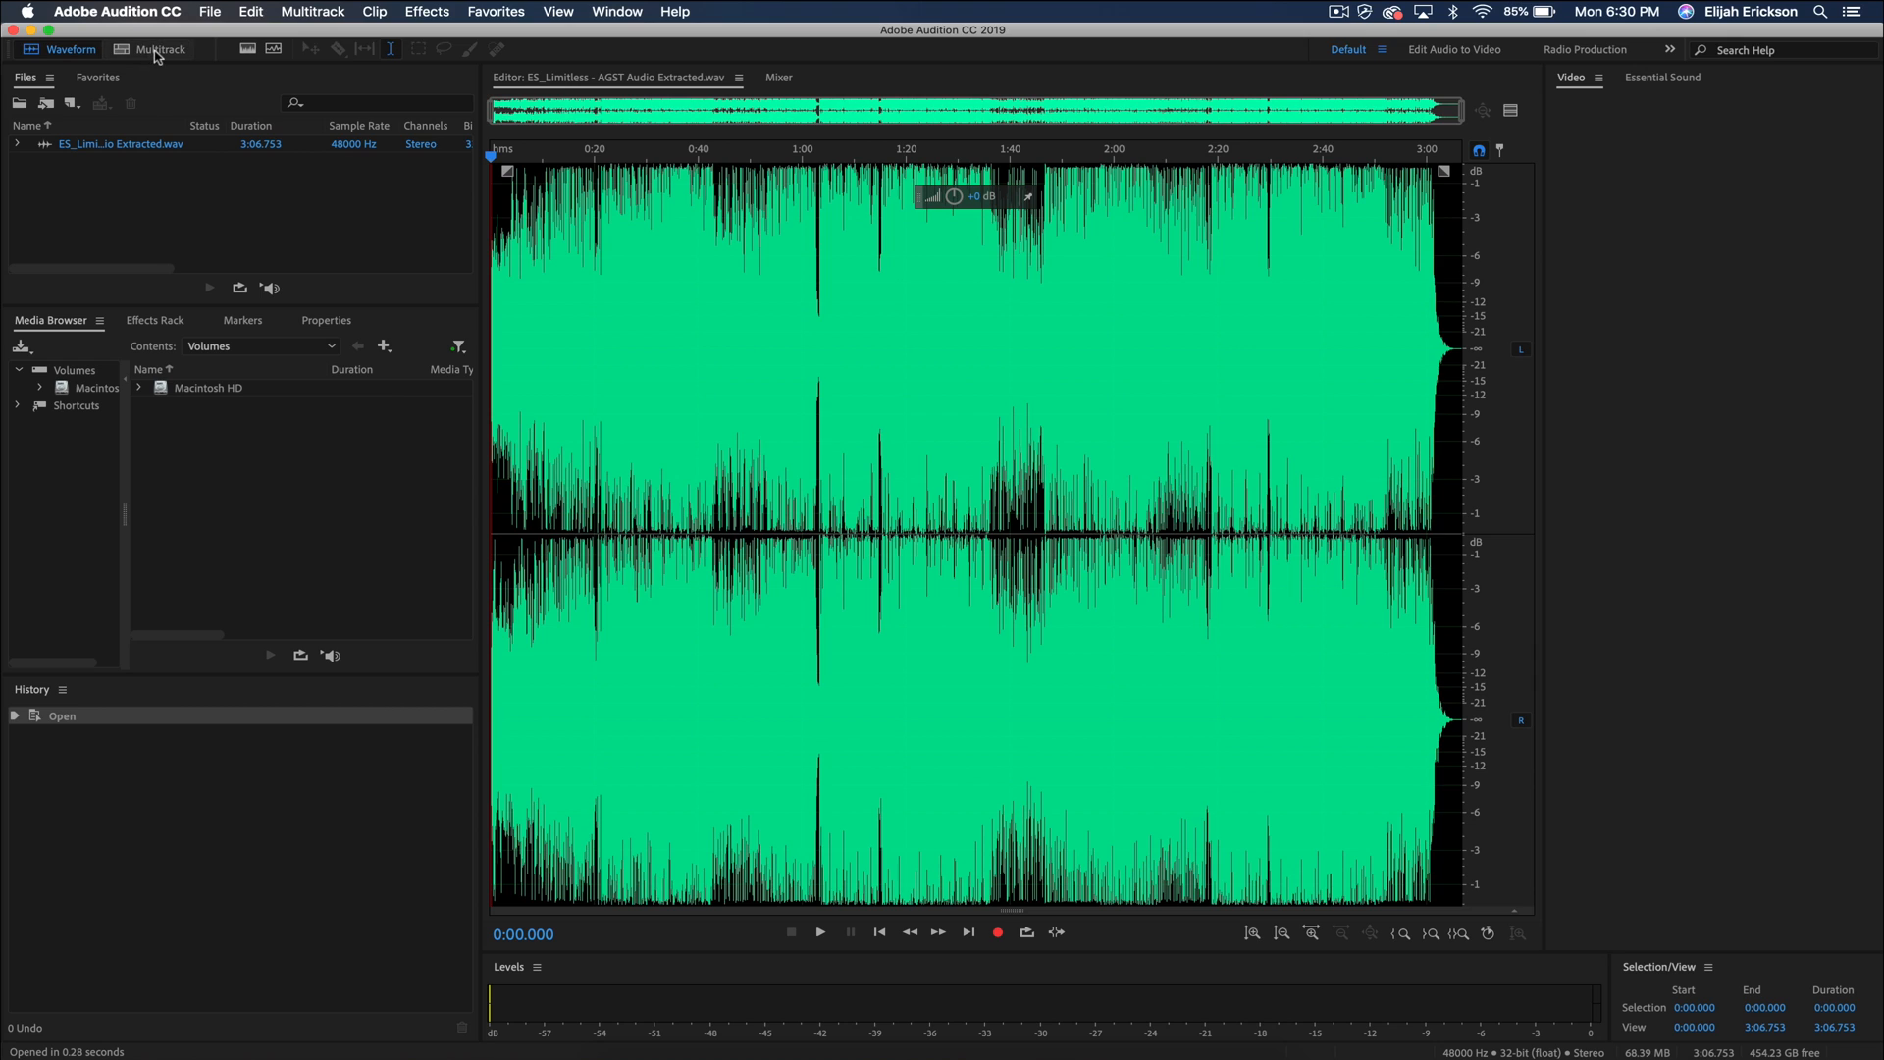
Create a new multitrack session named 'Audio Loop'
{"action": "left_click", "coordinate": [157, 49]}
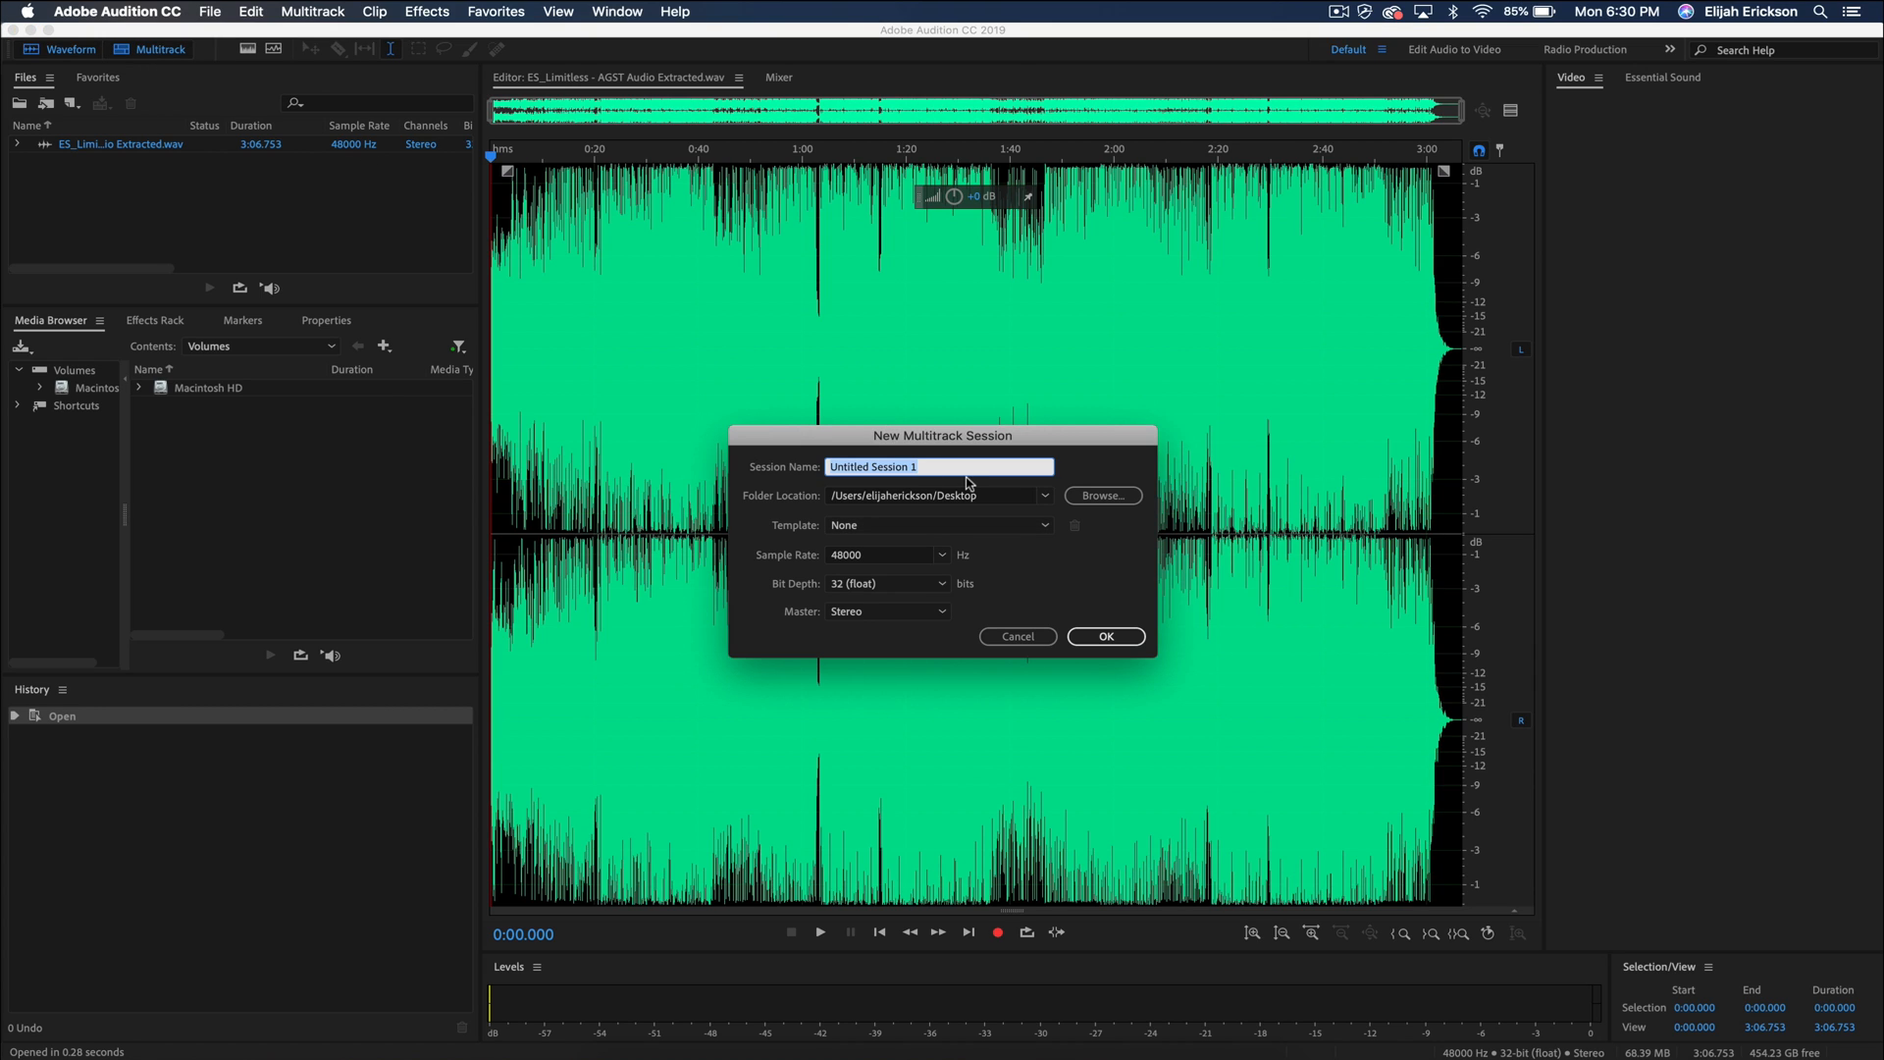
{"action": "type", "text": "Audio Loo"}
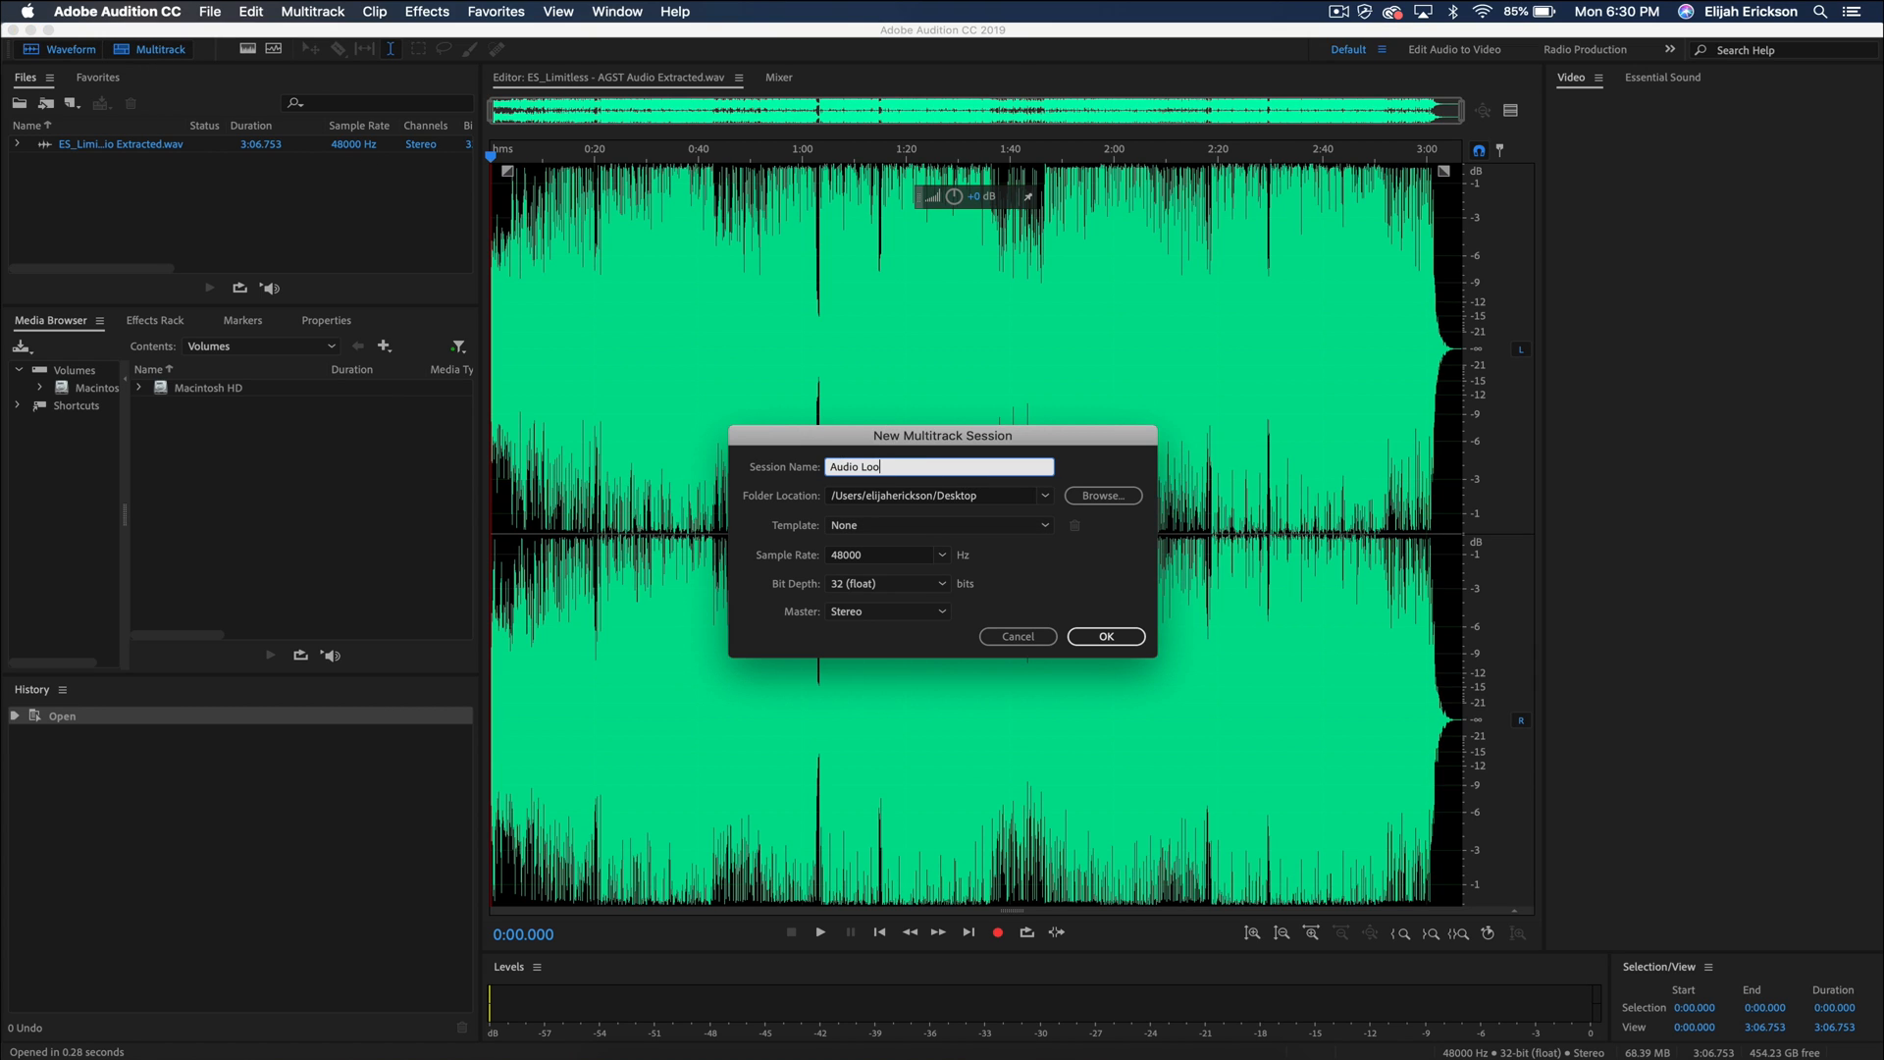
{"action": "left_click", "coordinate": [1103, 635]}
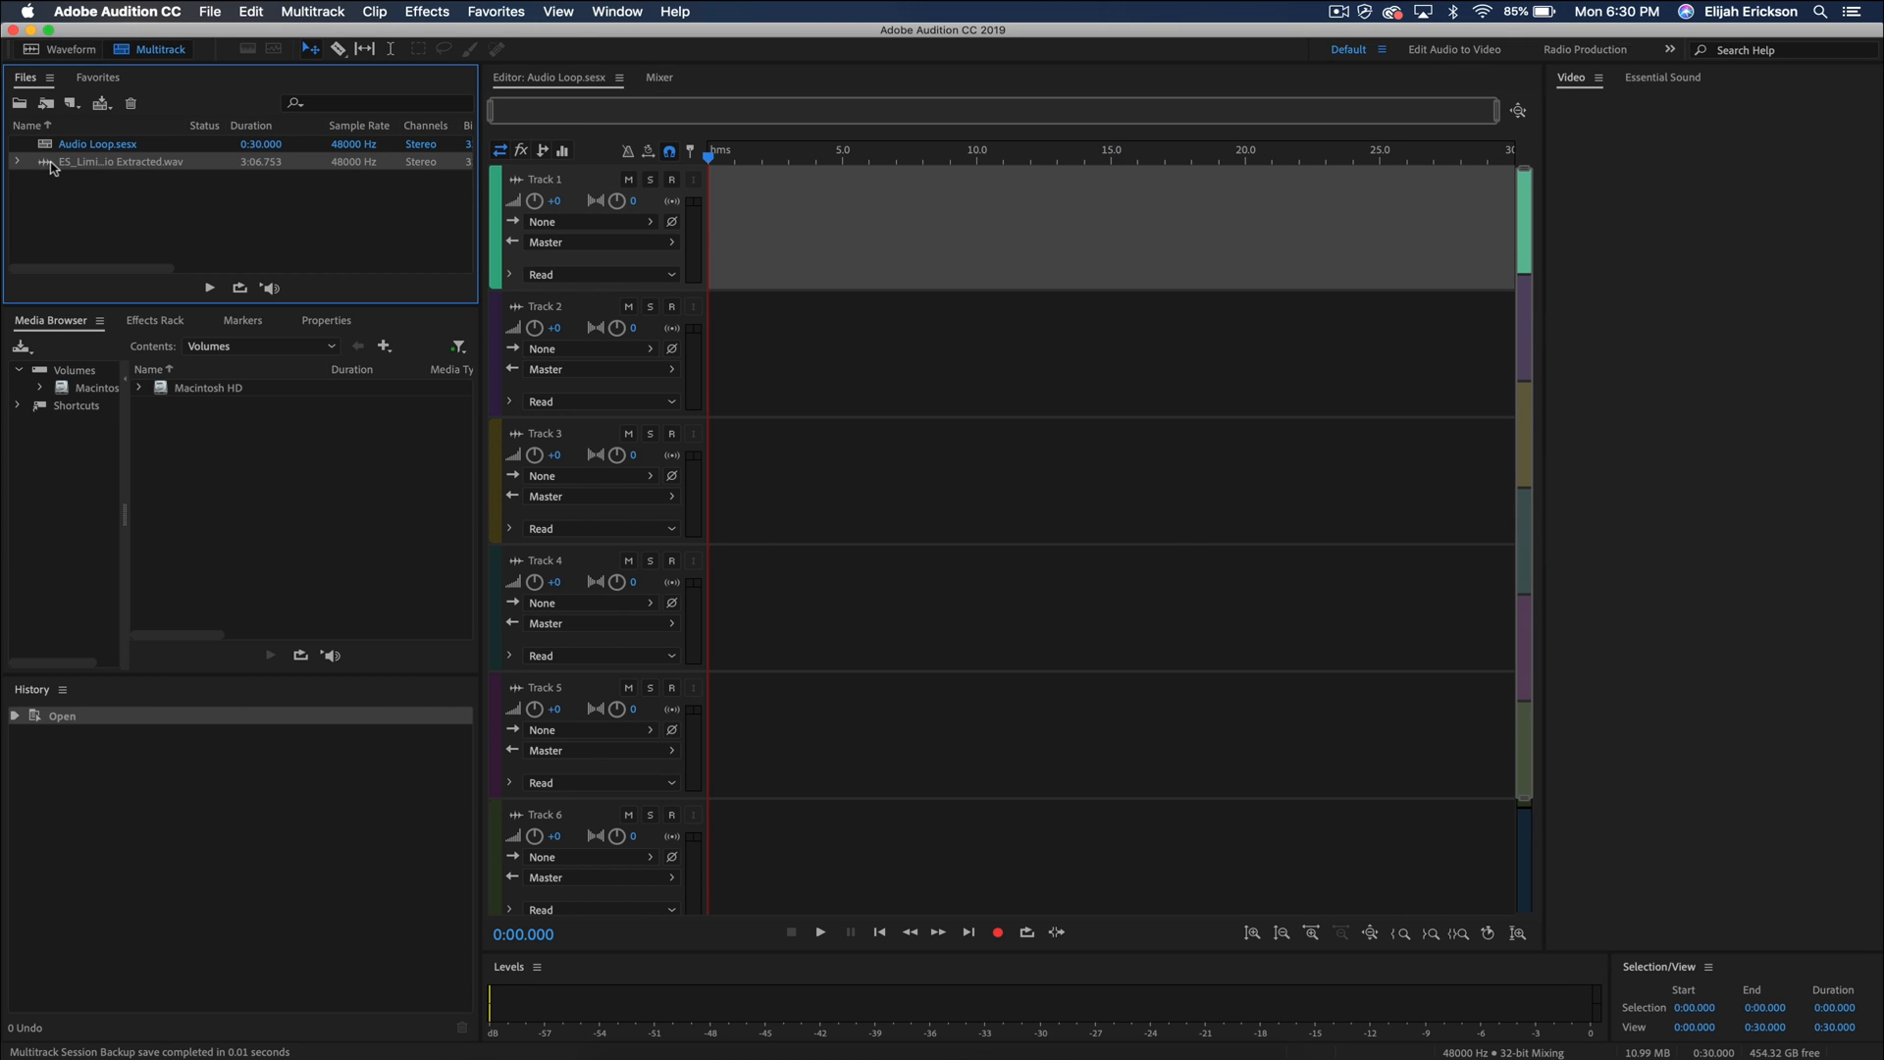
Place the extracted song WAV on Track 1 and enable Remix on it
{"action": "left_click_drag", "start_coordinate": [119, 161], "coordinate": [1081, 229]}
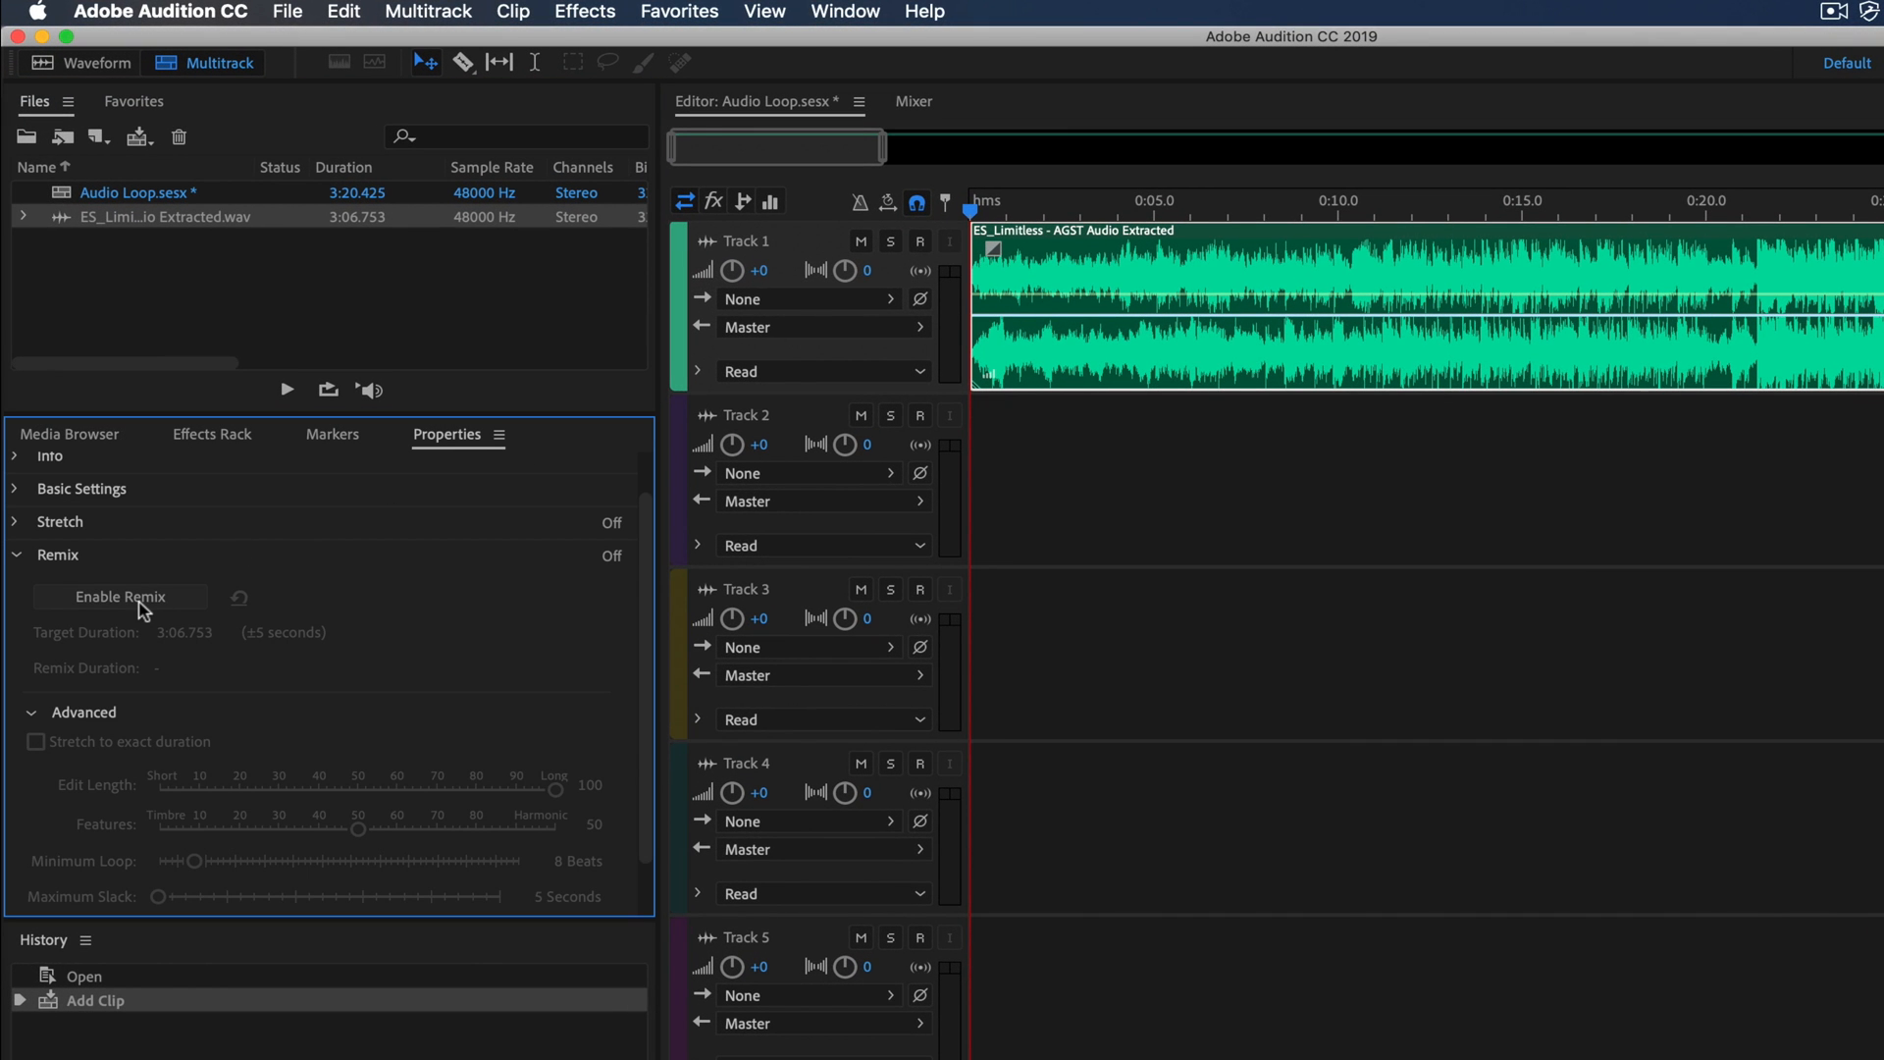
{"action": "left_click", "coordinate": [119, 598]}
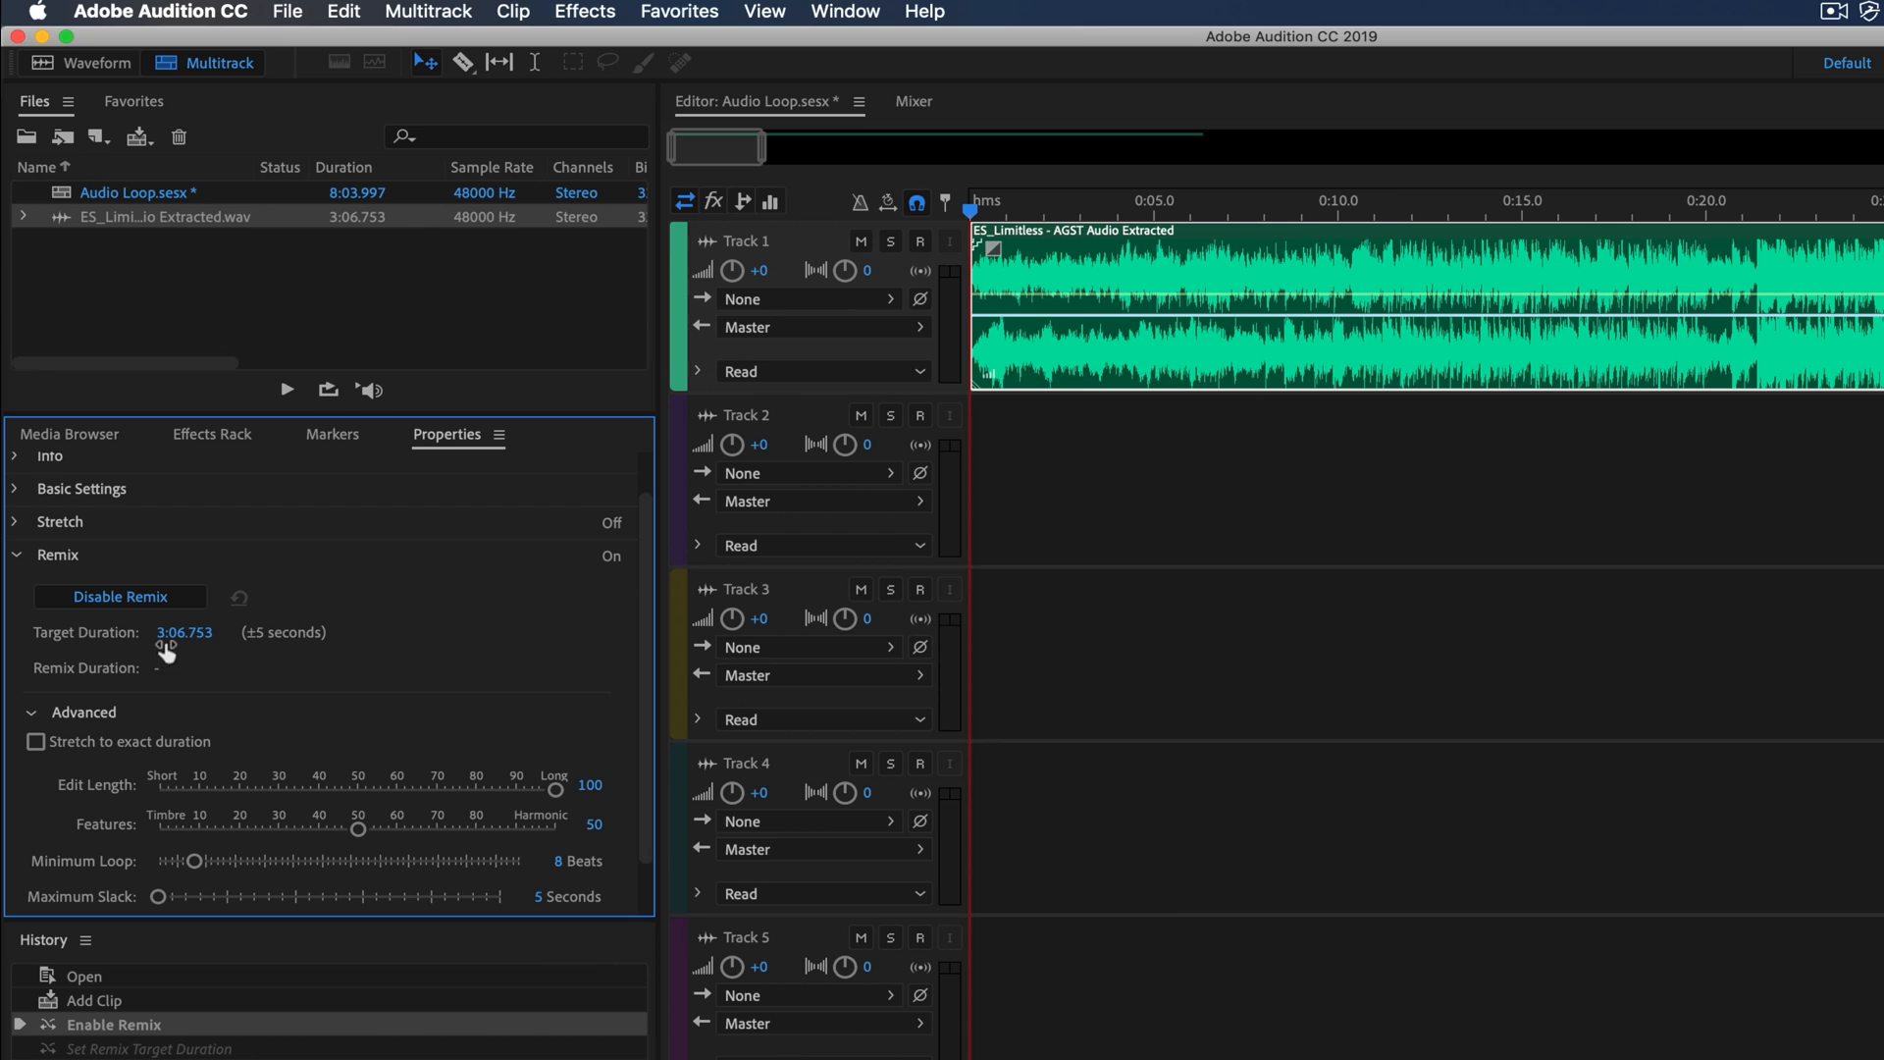
{"action": "mouse_move", "coordinate": [184, 632]}
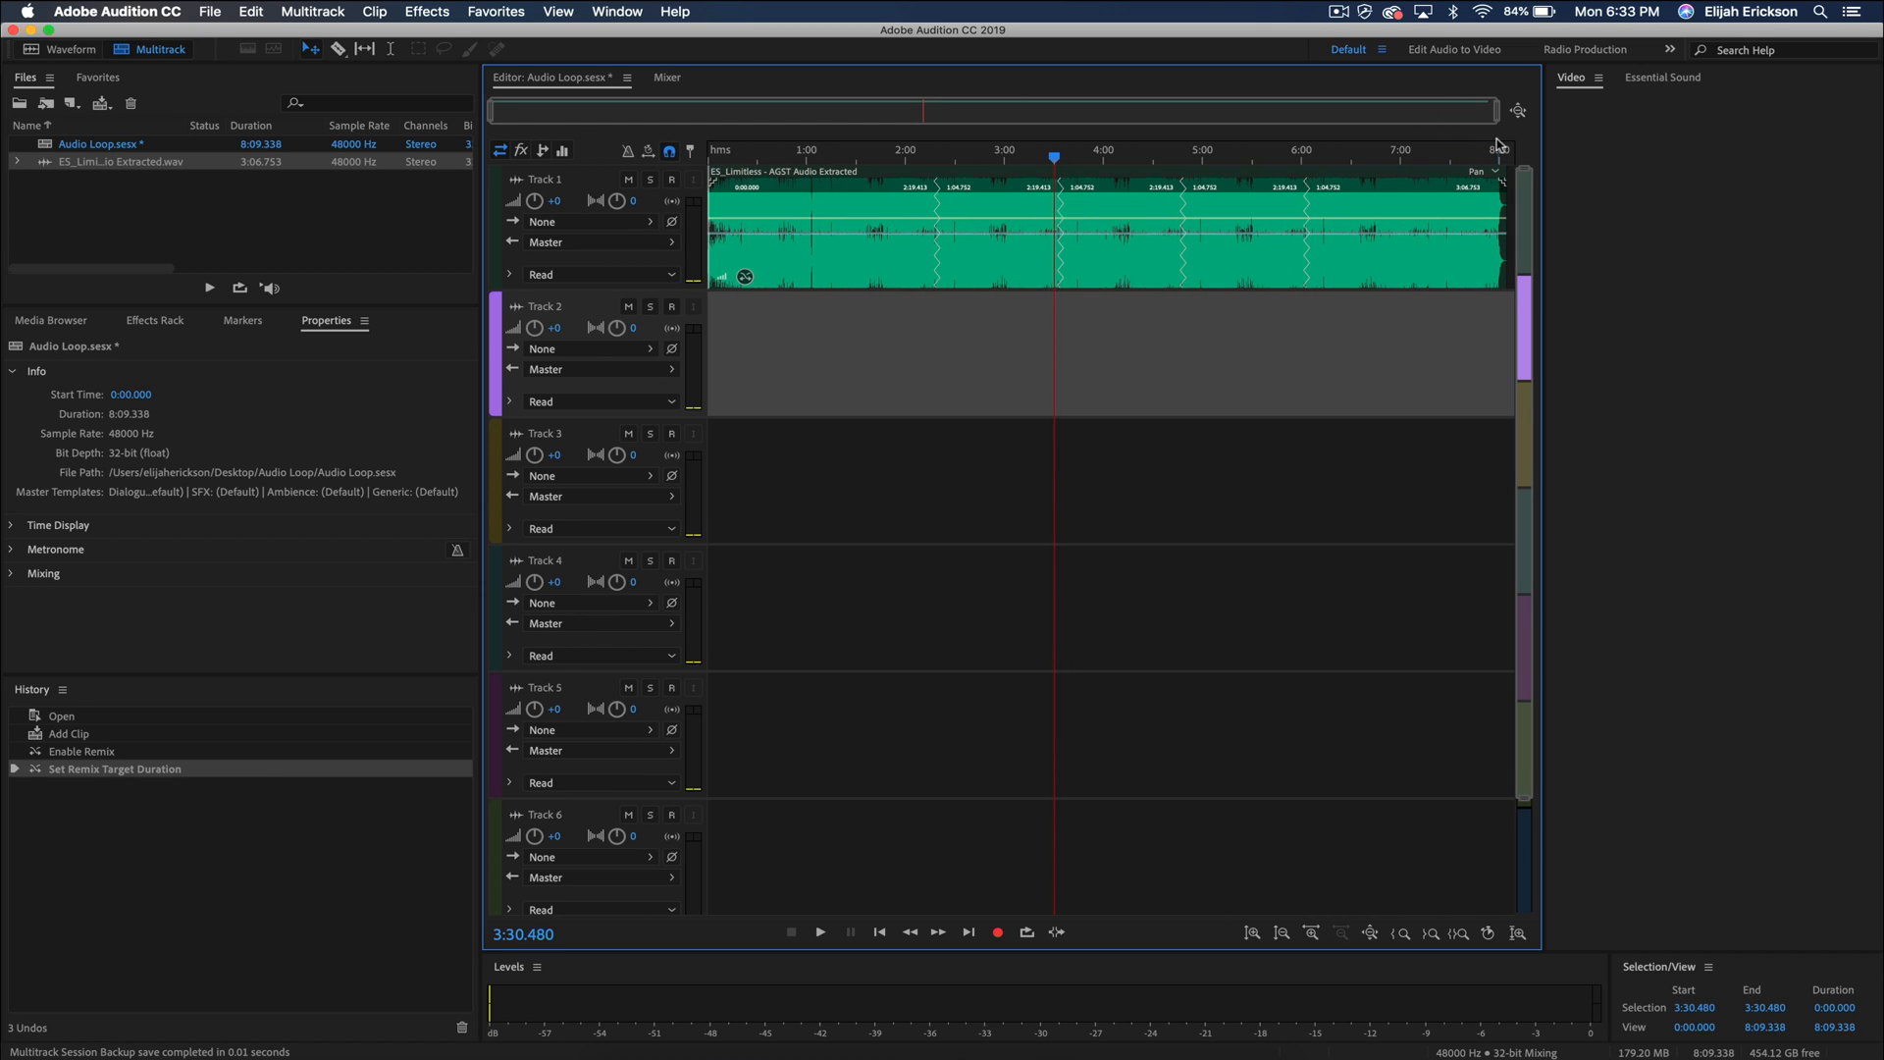
{"action": "mouse_move", "coordinate": [1521, 157]}
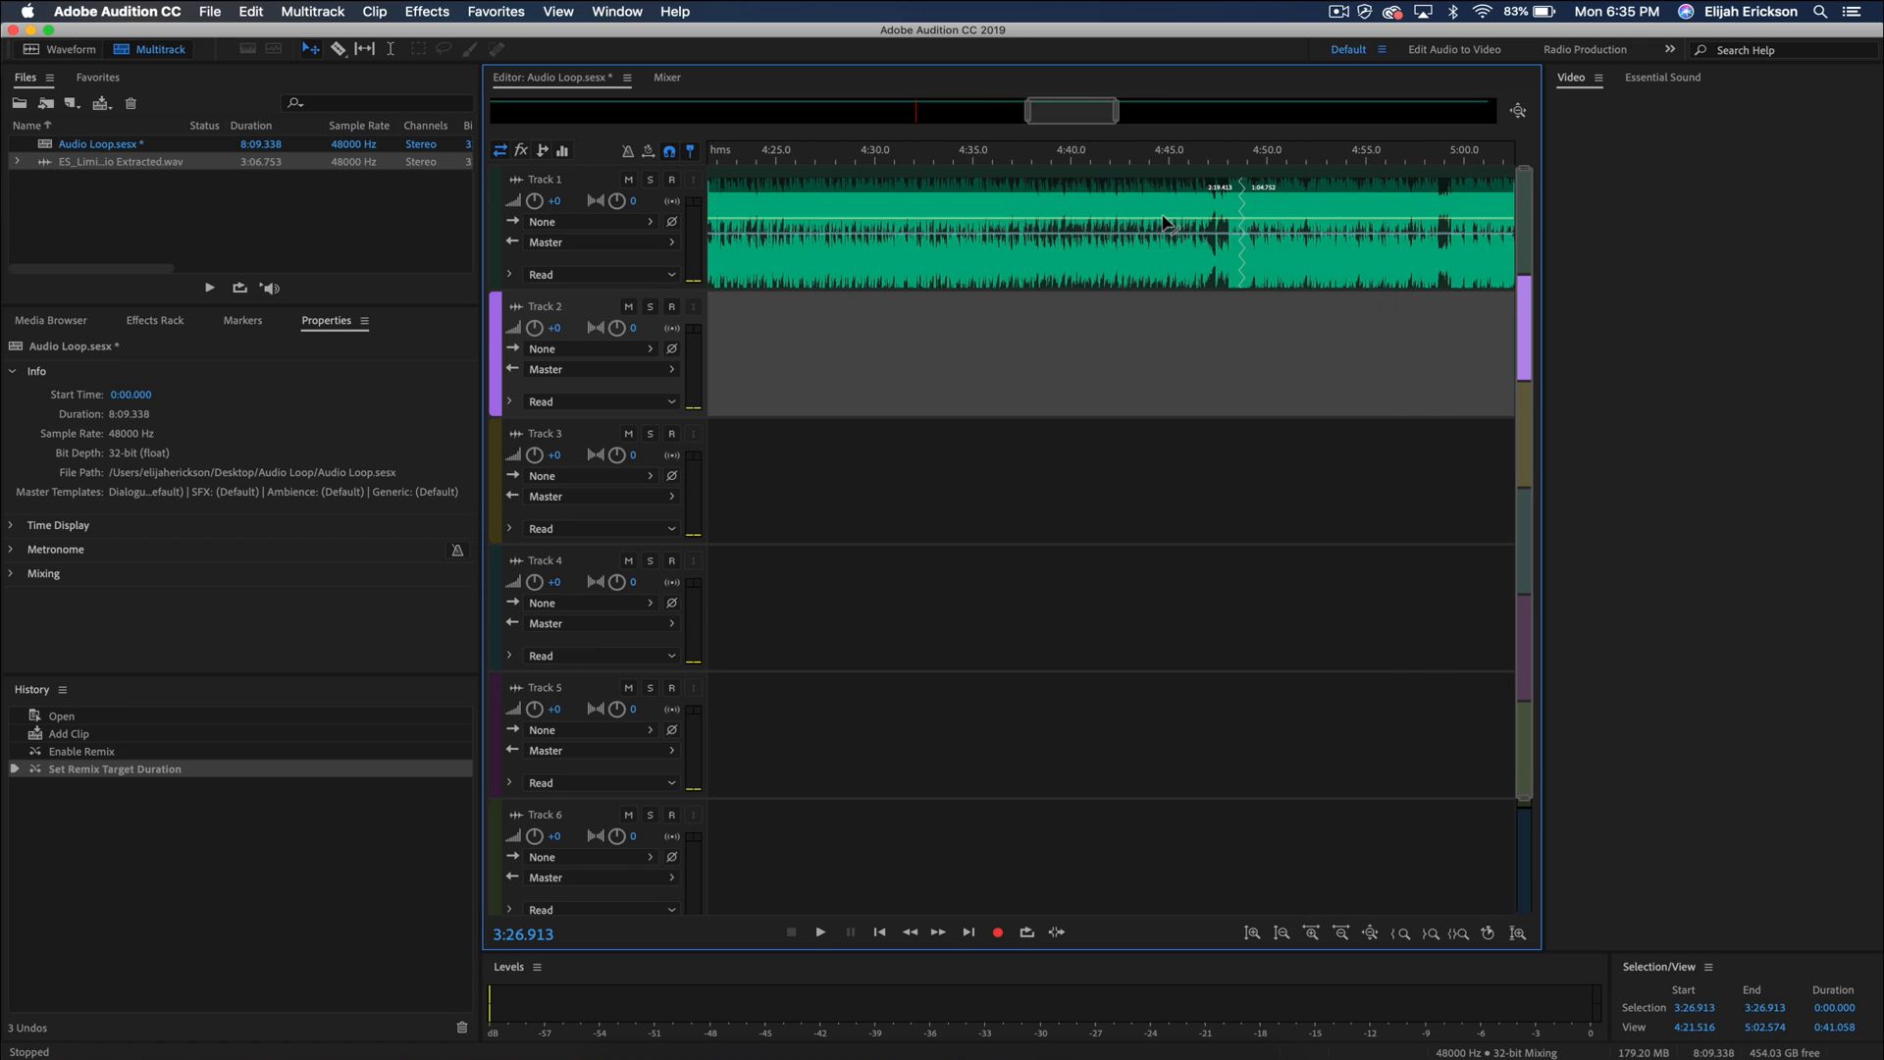
Play the song from near a remix seam to audition the transition
{"action": "left_click", "coordinate": [821, 931]}
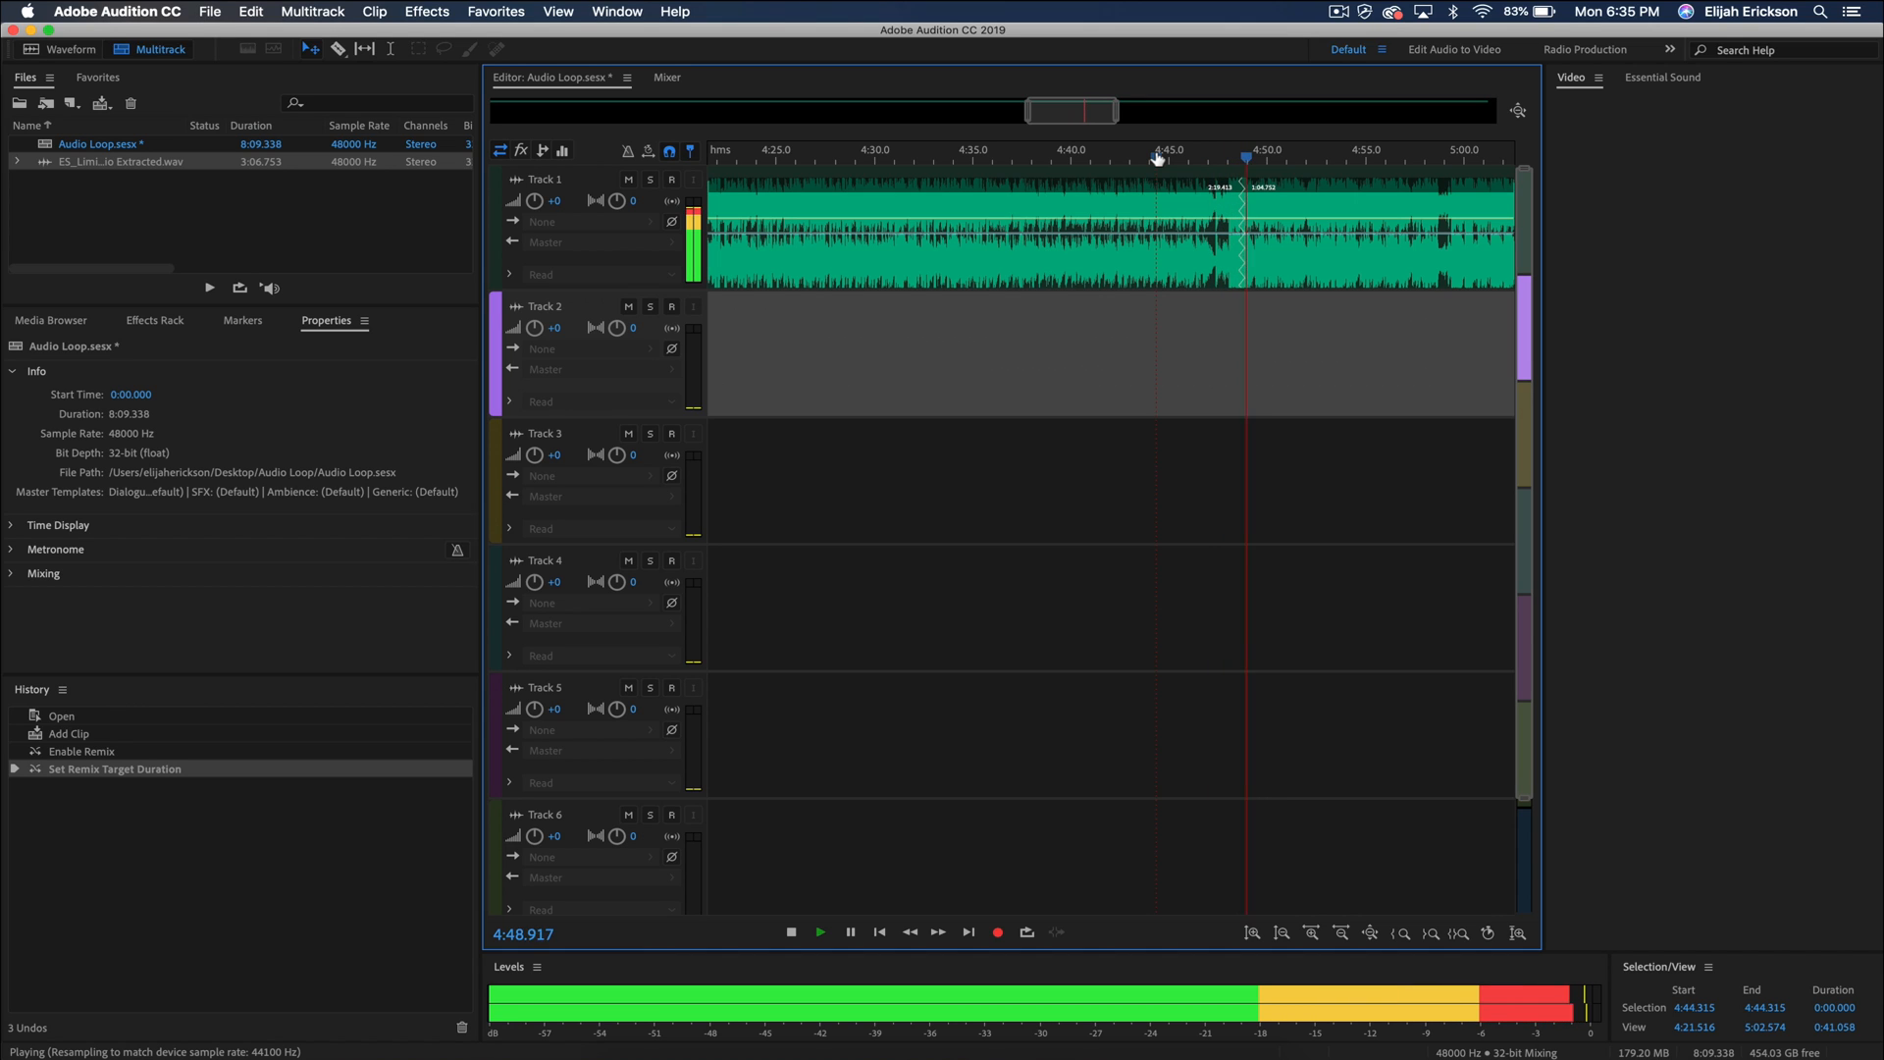
{"action": "left_click", "coordinate": [791, 931]}
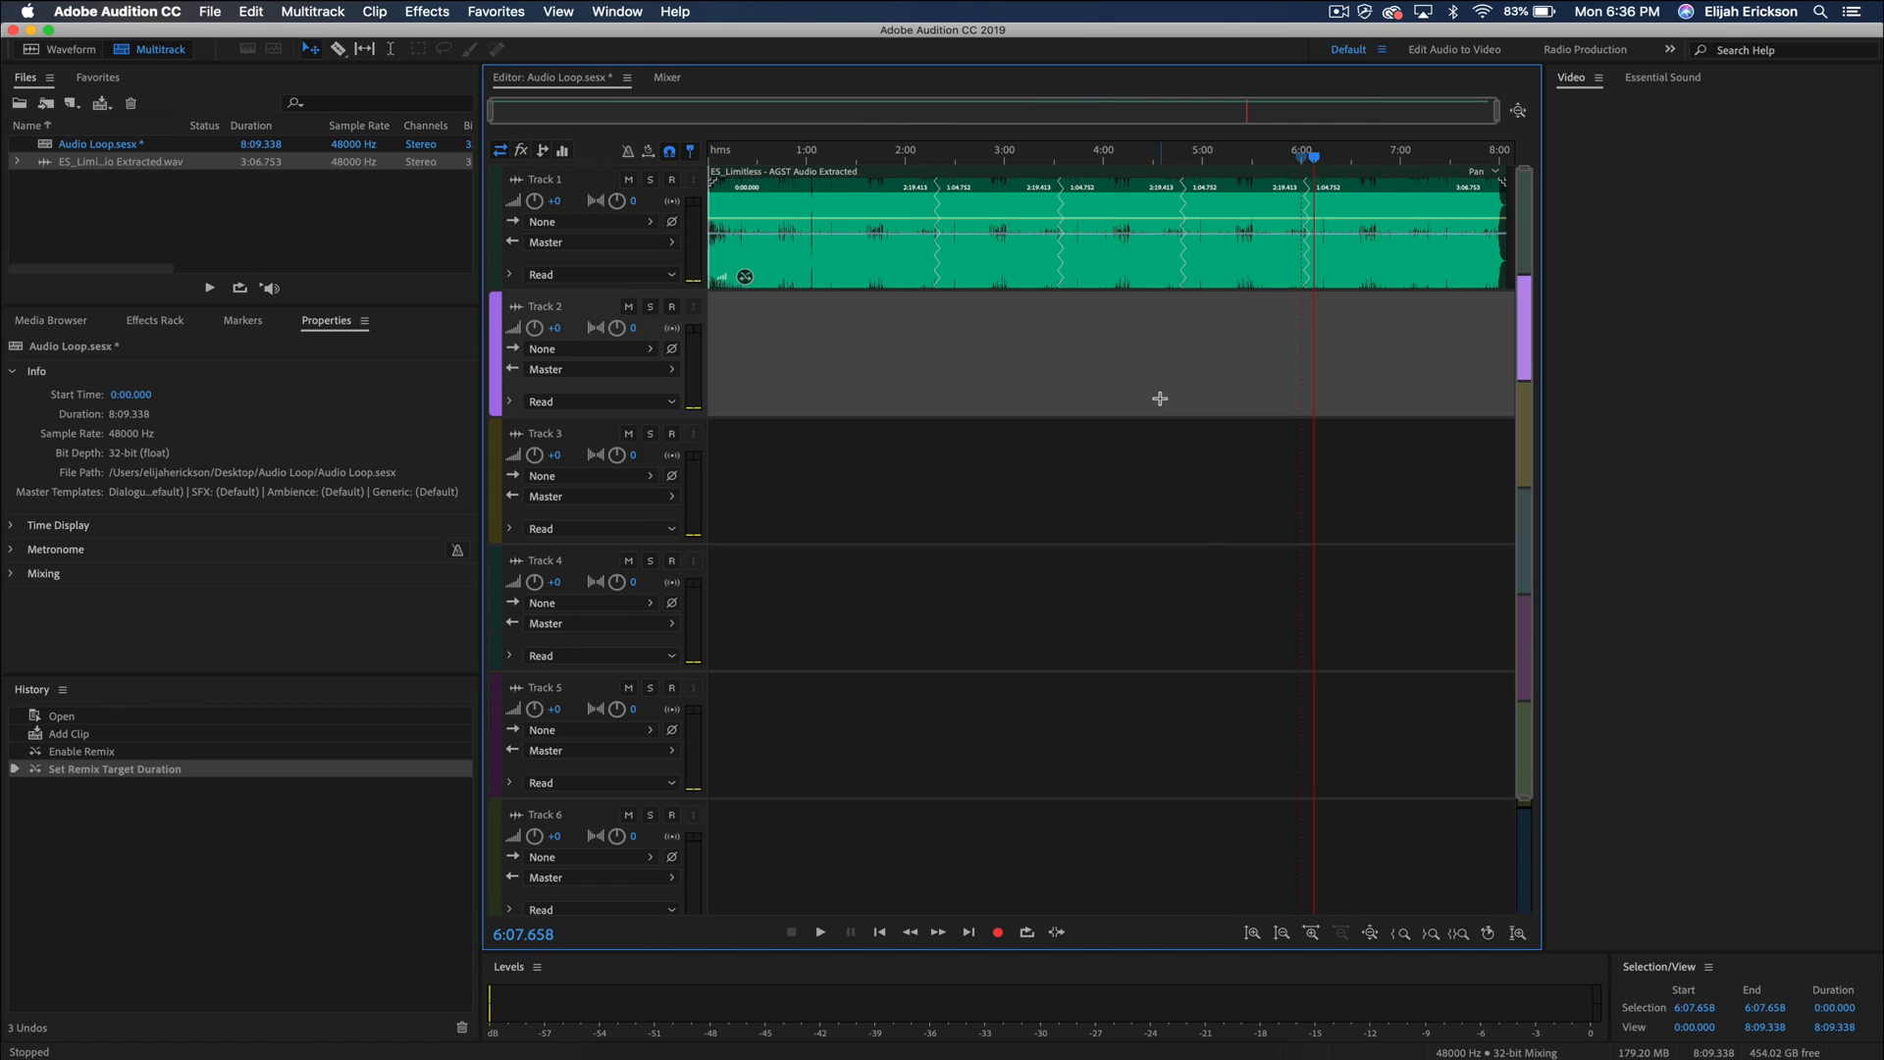
Export the entire session as a multitrack mixdown file
{"action": "left_click", "coordinate": [209, 11]}
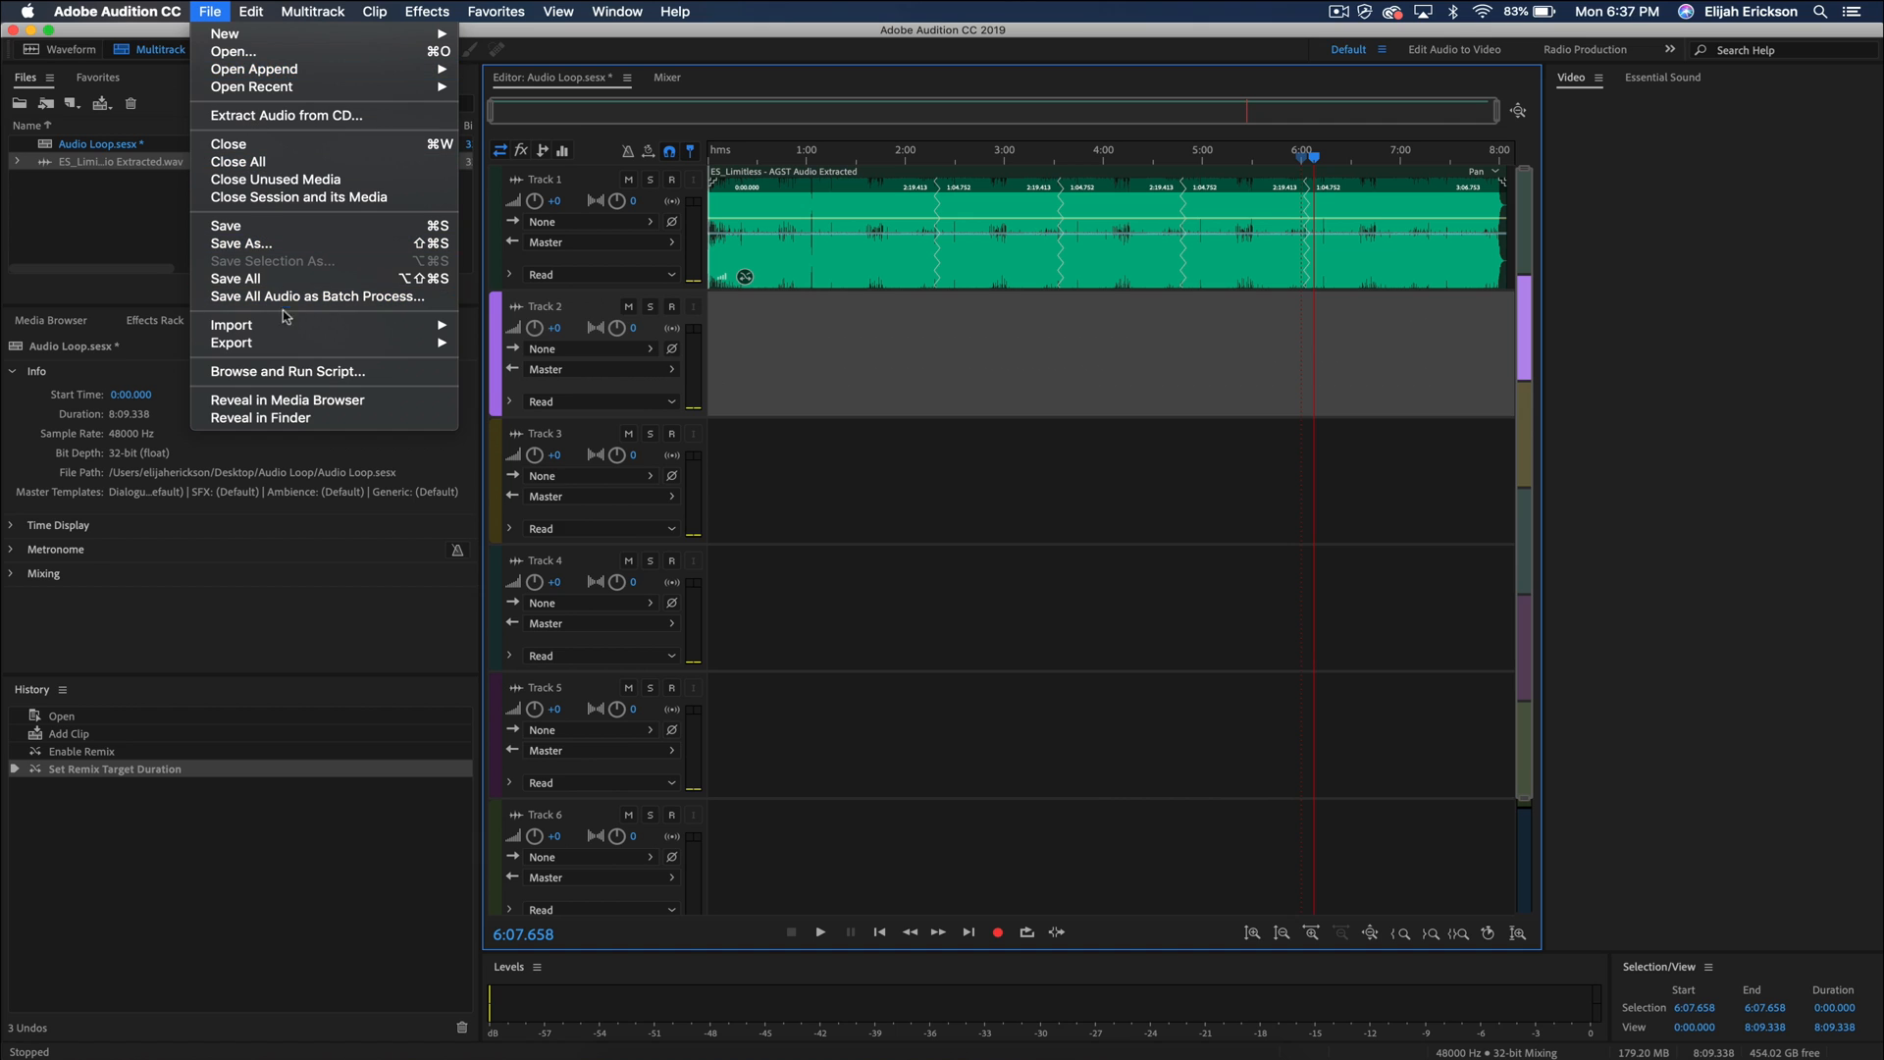
{"action": "mouse_move", "coordinate": [231, 343]}
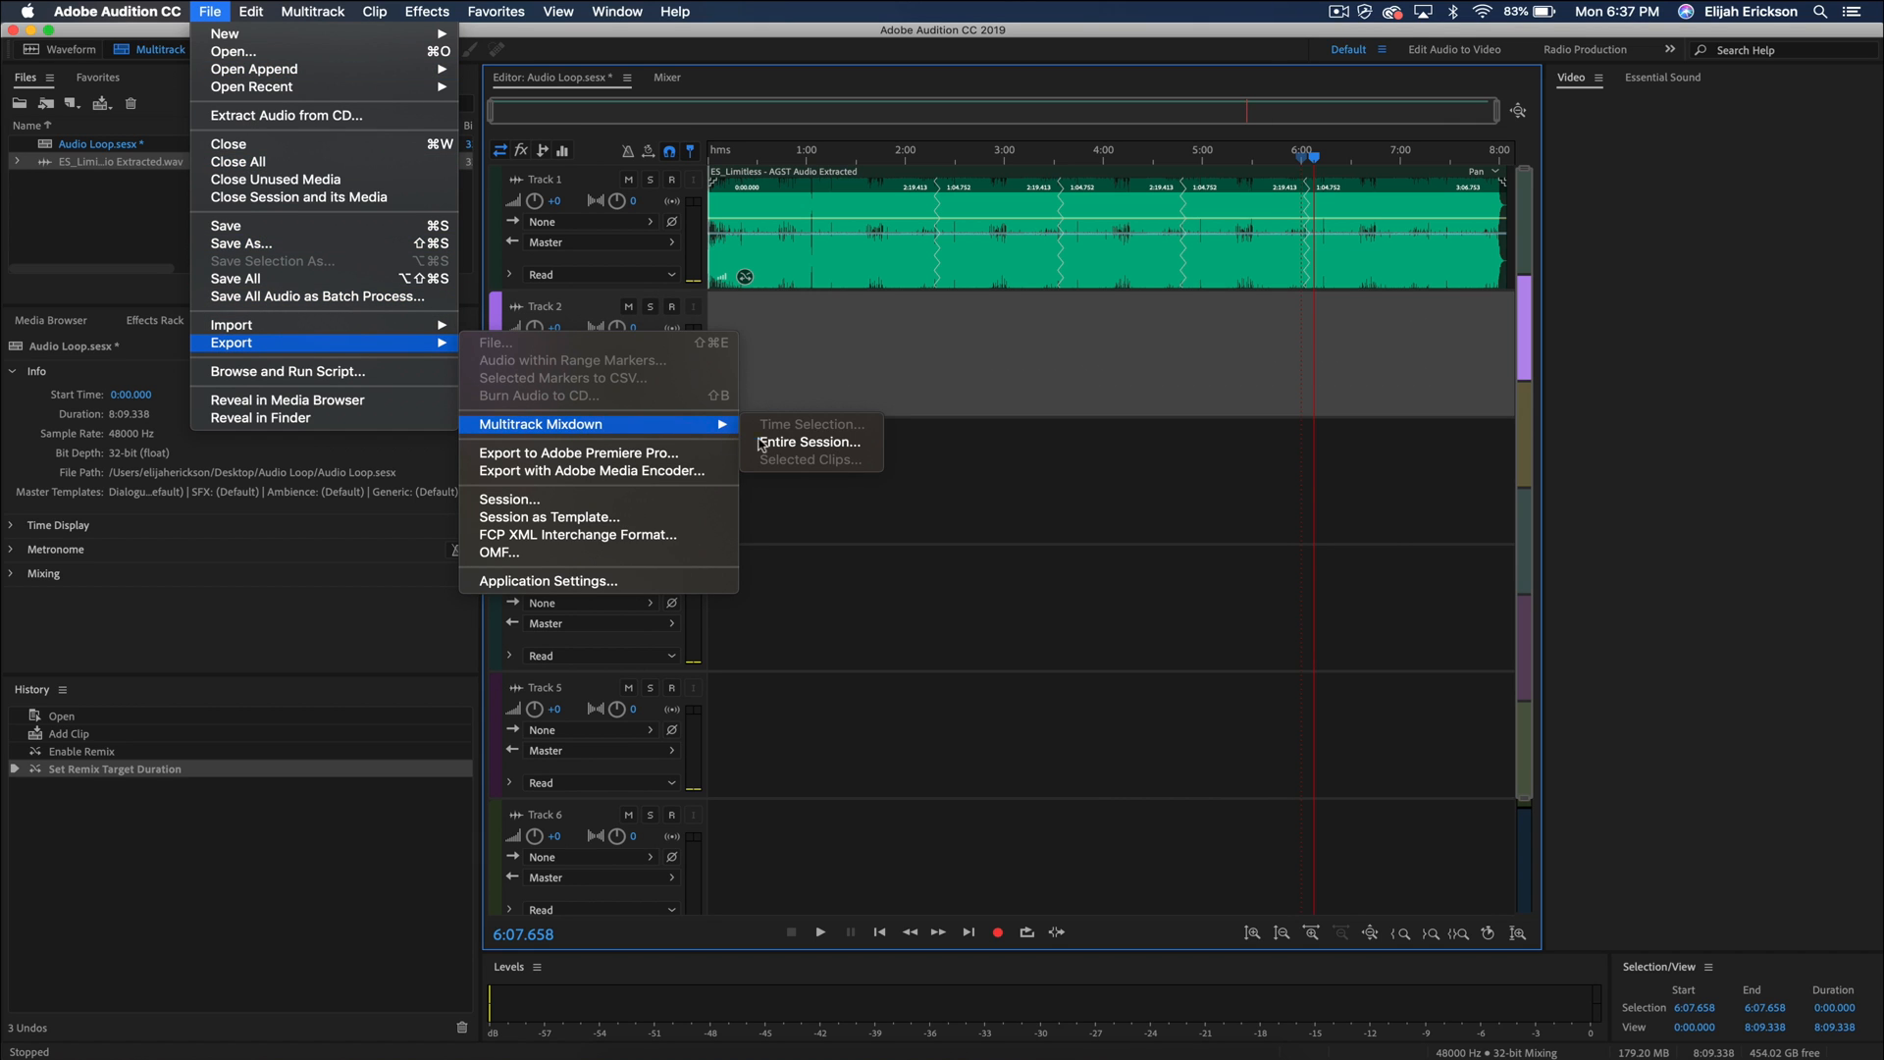
{"action": "left_click", "coordinate": [808, 441]}
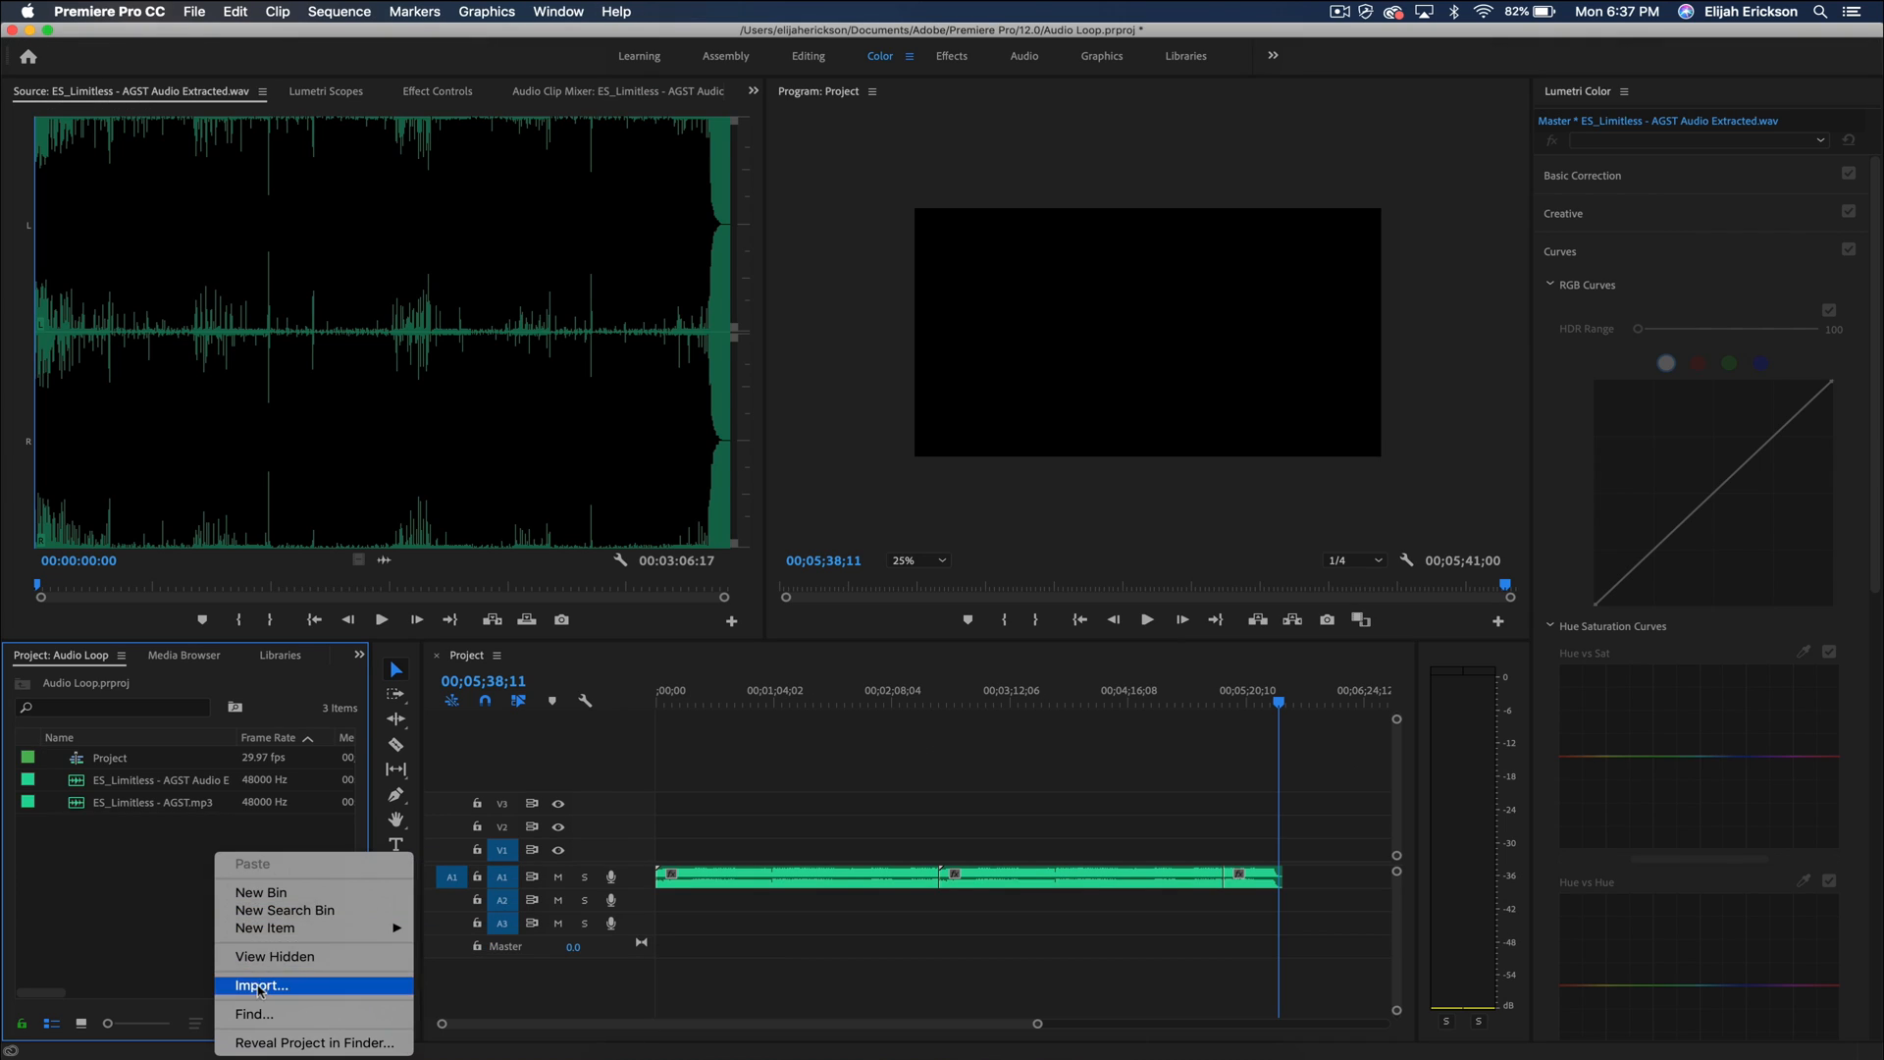
Import Audio Loop_mixdown.wav, place it on track A1 and play from the start
{"action": "left_click", "coordinate": [259, 985]}
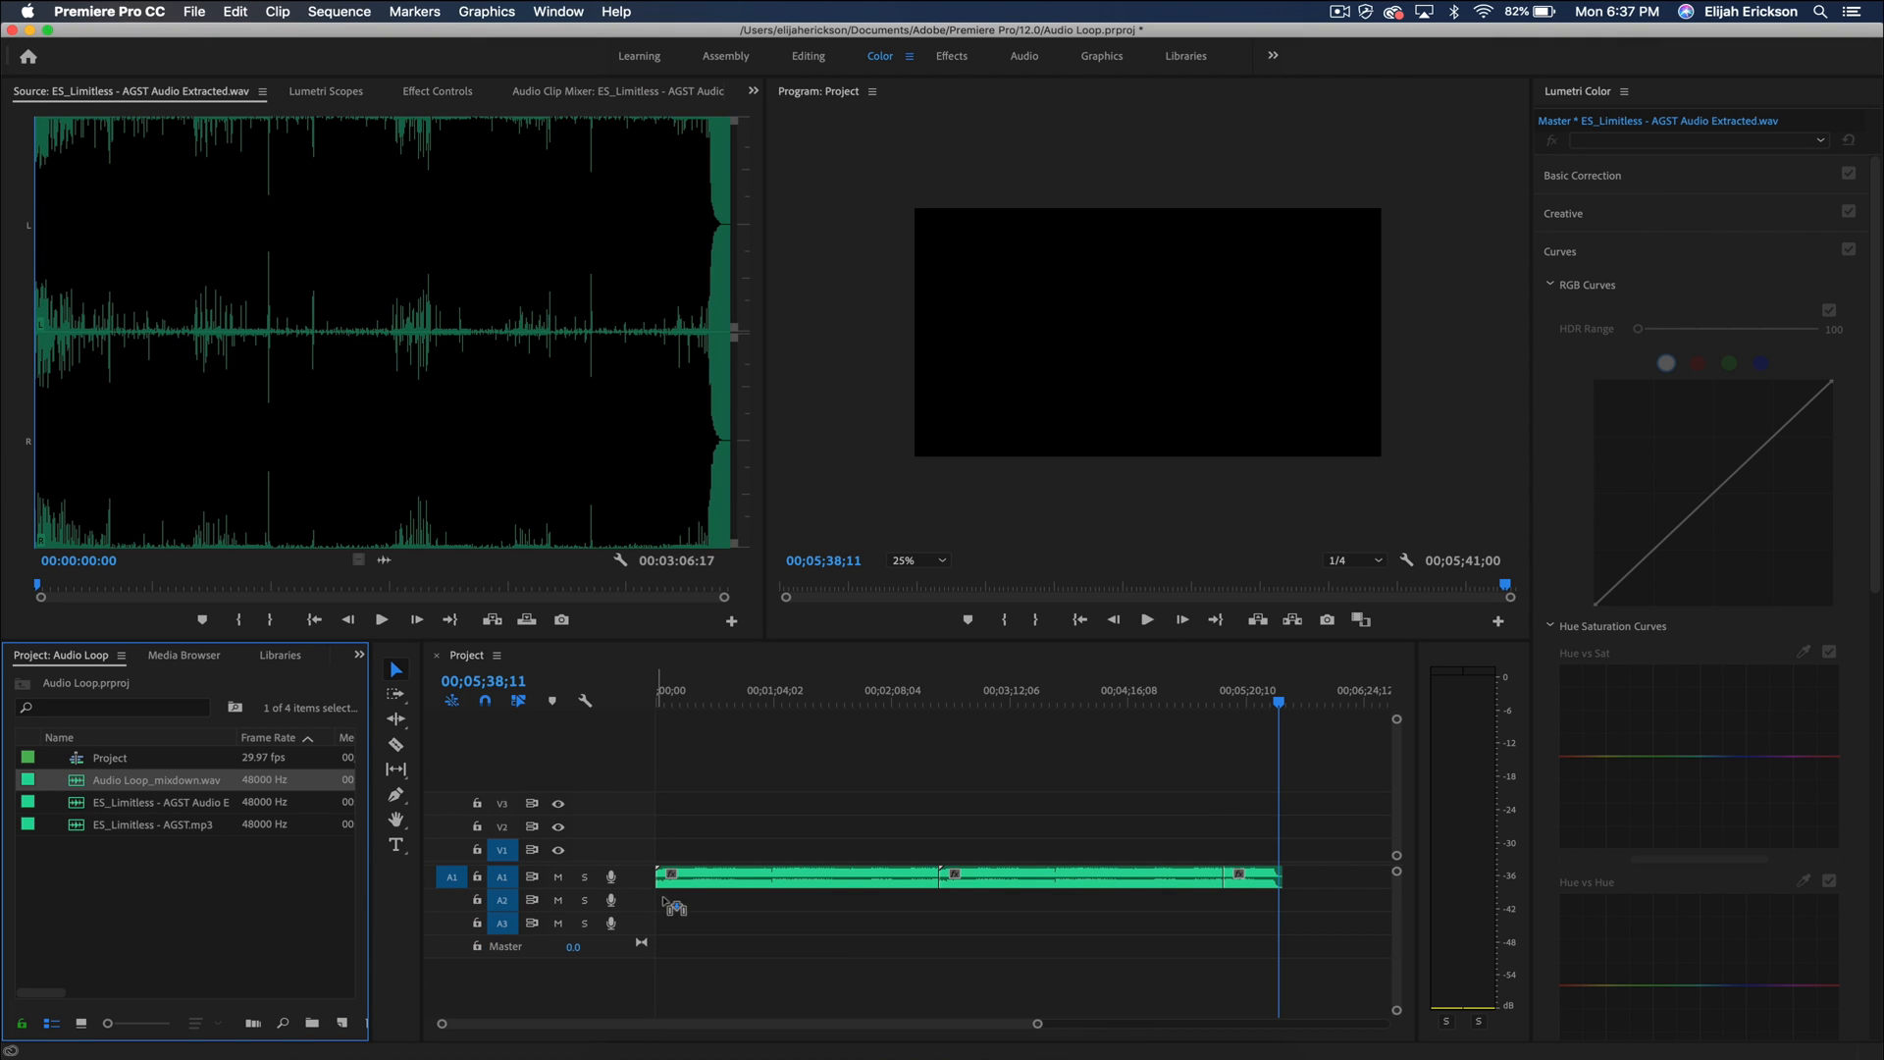
{"action": "left_click", "coordinate": [707, 695]}
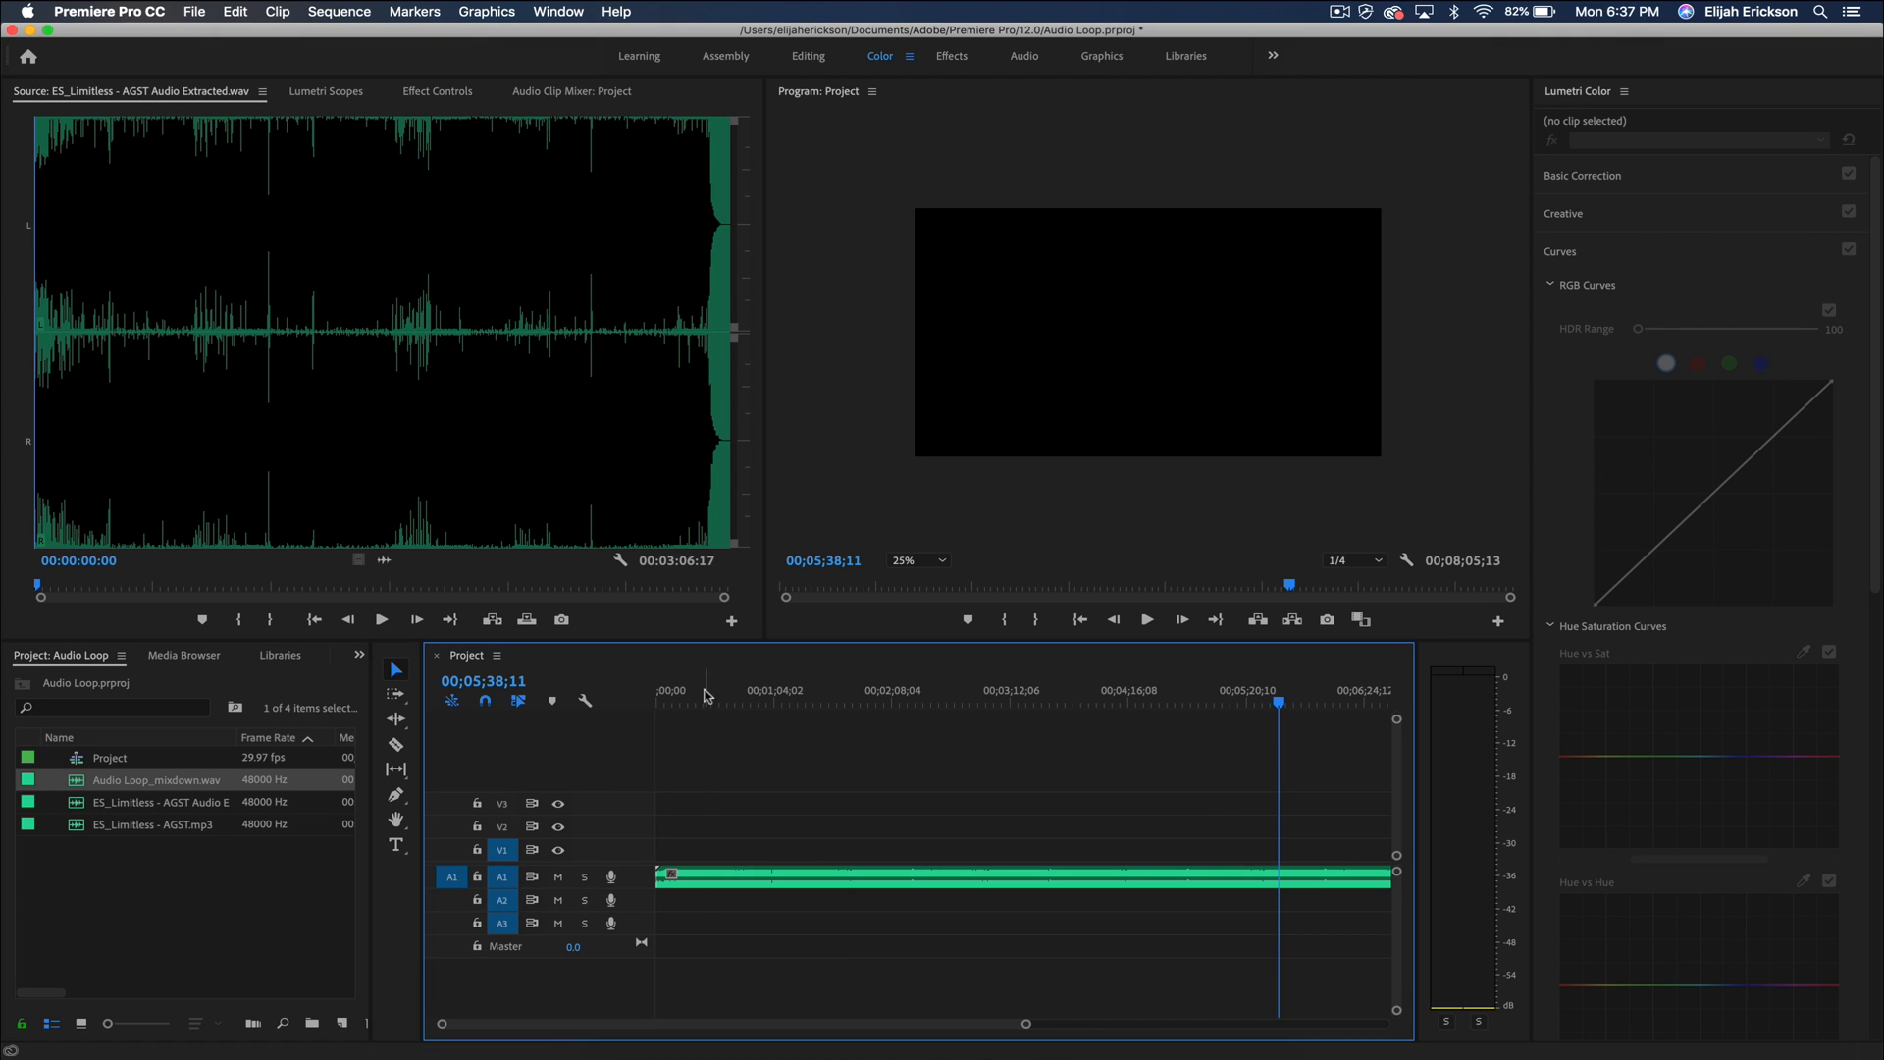
{"action": "left_click", "coordinate": [1146, 619]}
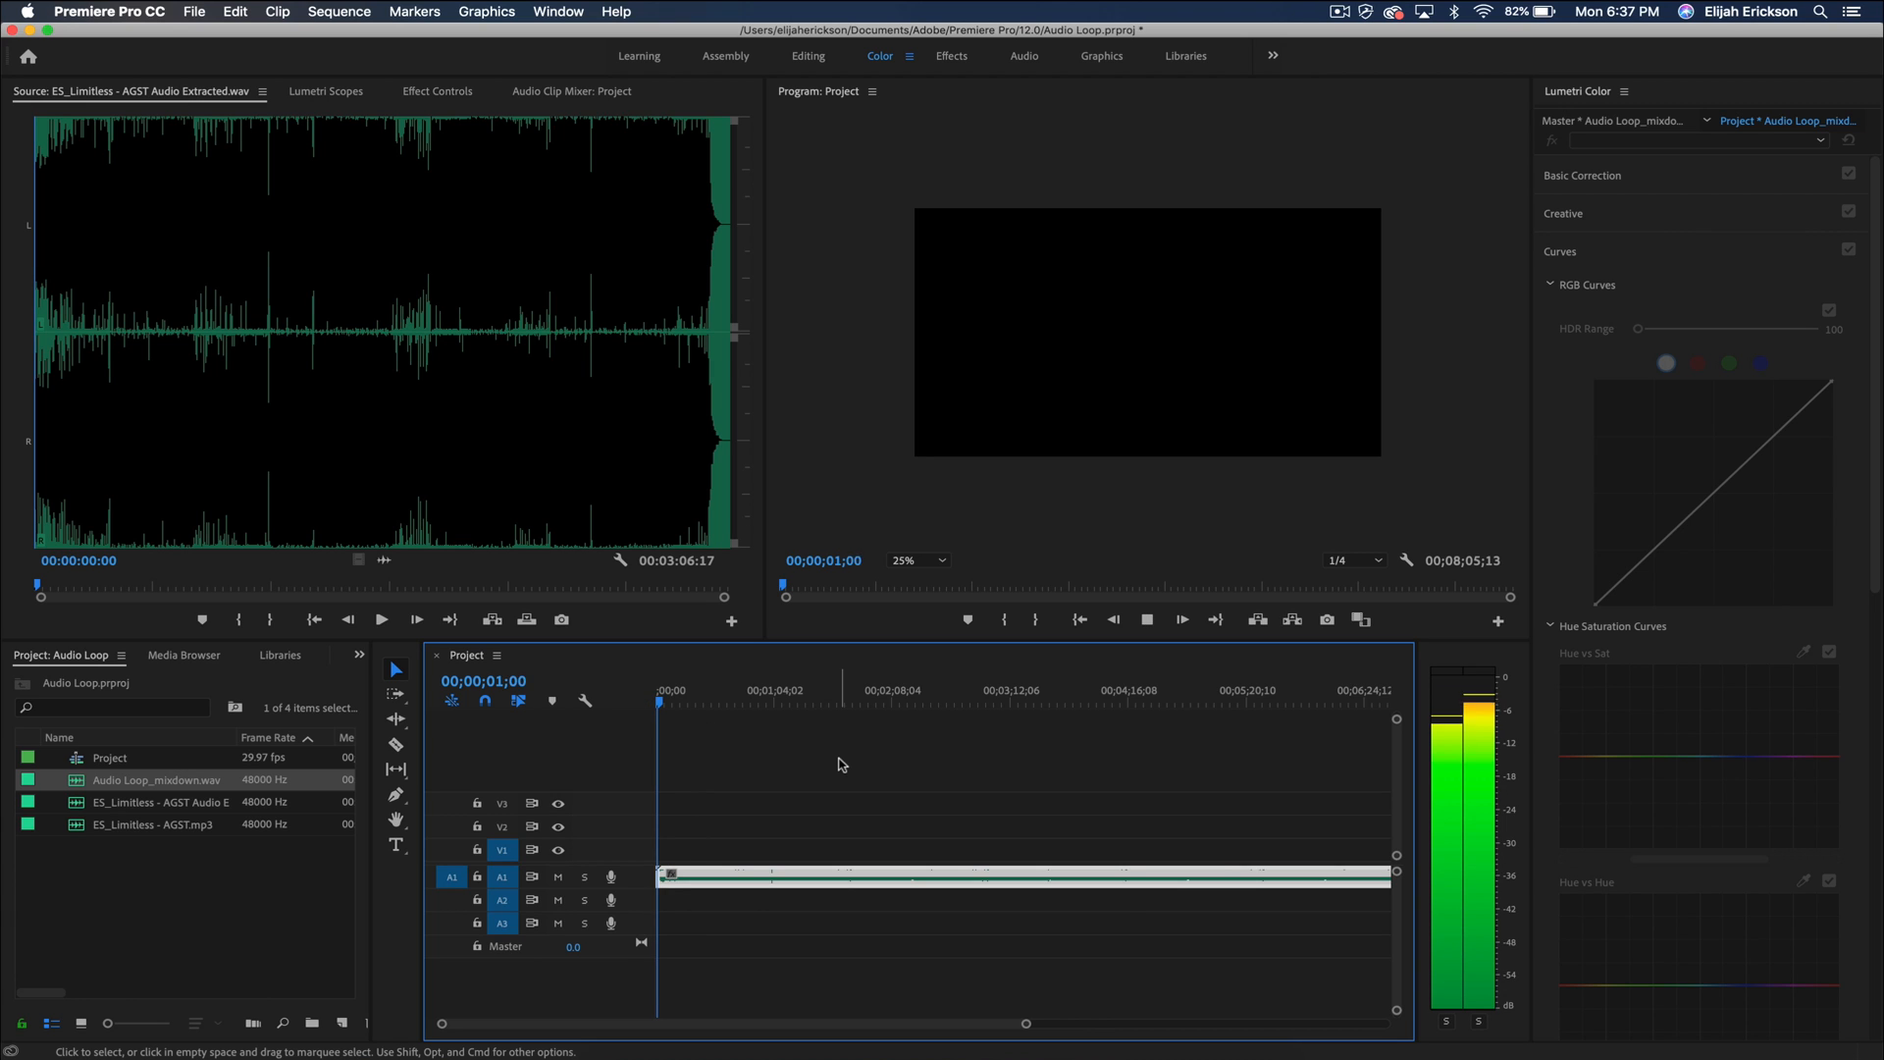